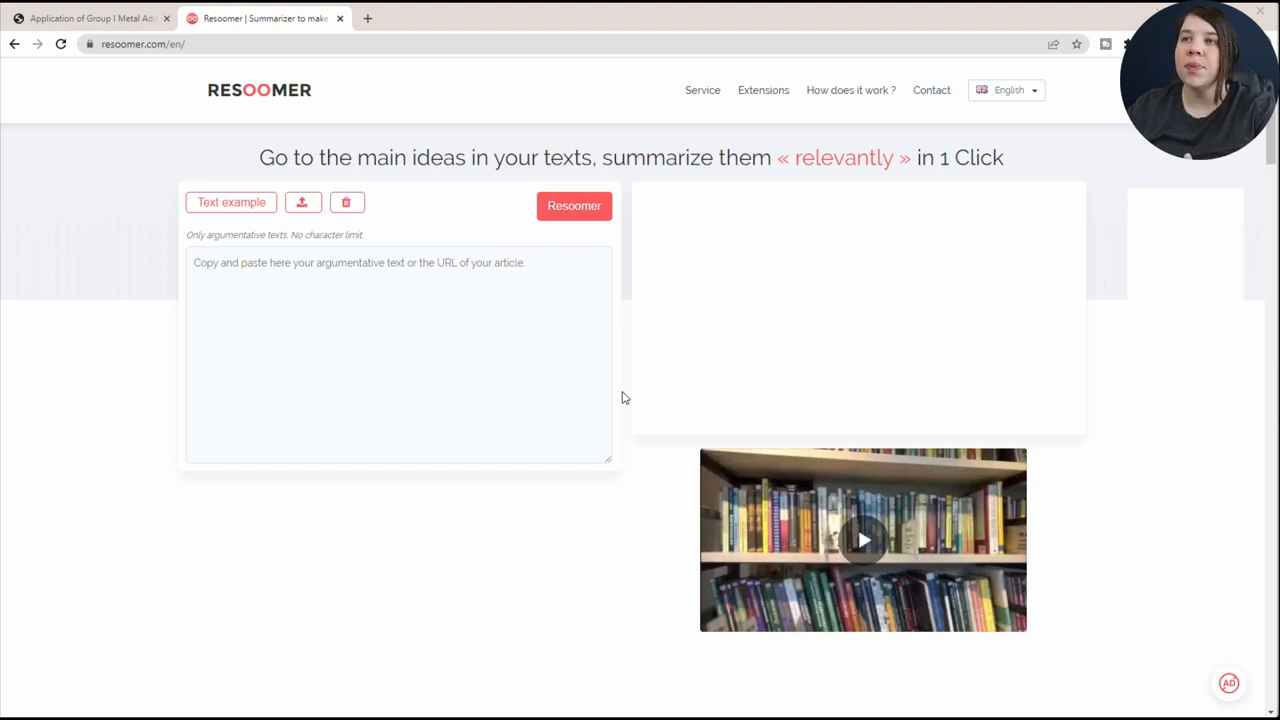
pyautogui.moveTo(415, 126)
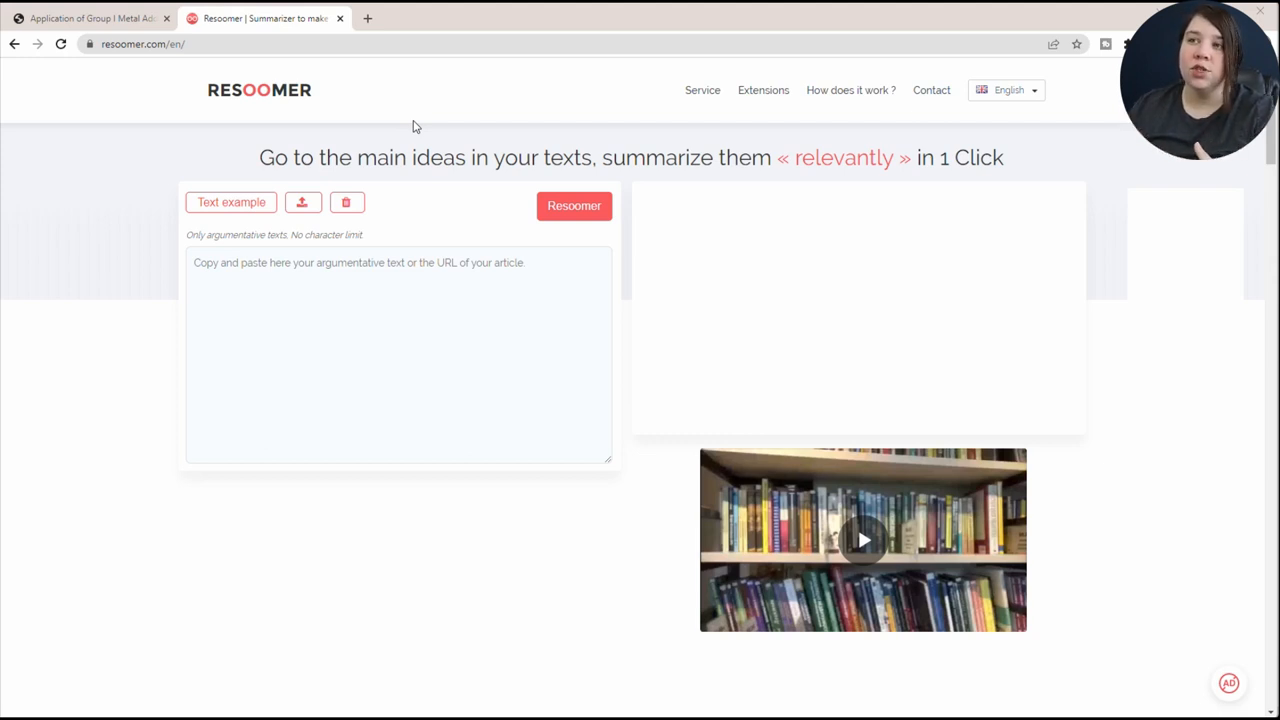
# Switch to the 'Application of Group I Metal Adduction…' Springer PDF tab.
pyautogui.click(90, 18)
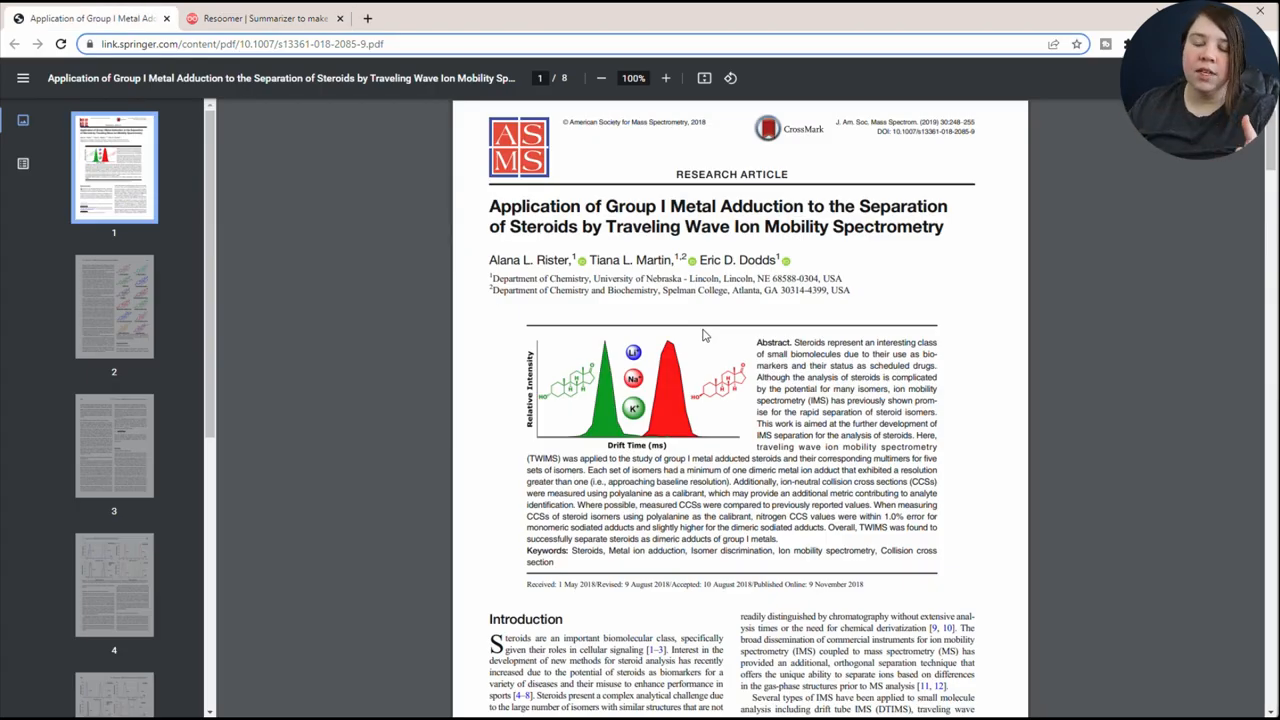
pyautogui.moveTo(317, 60)
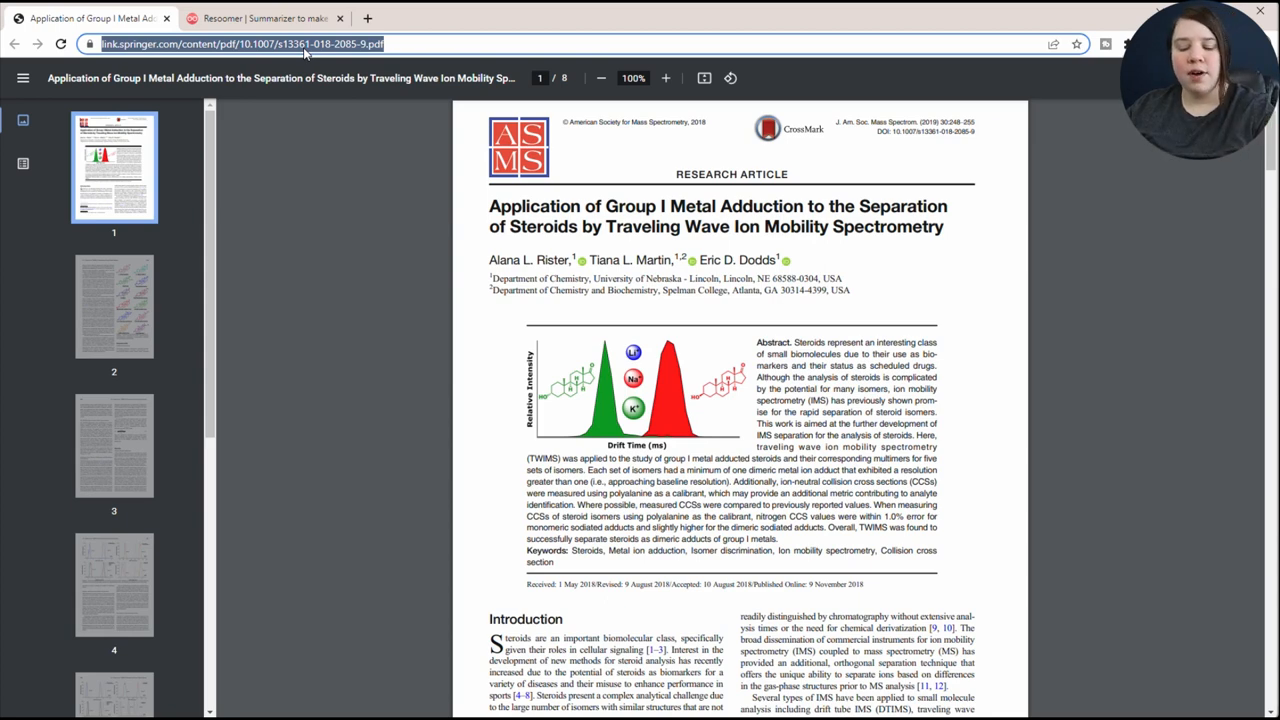
pyautogui.moveTo(349, 207)
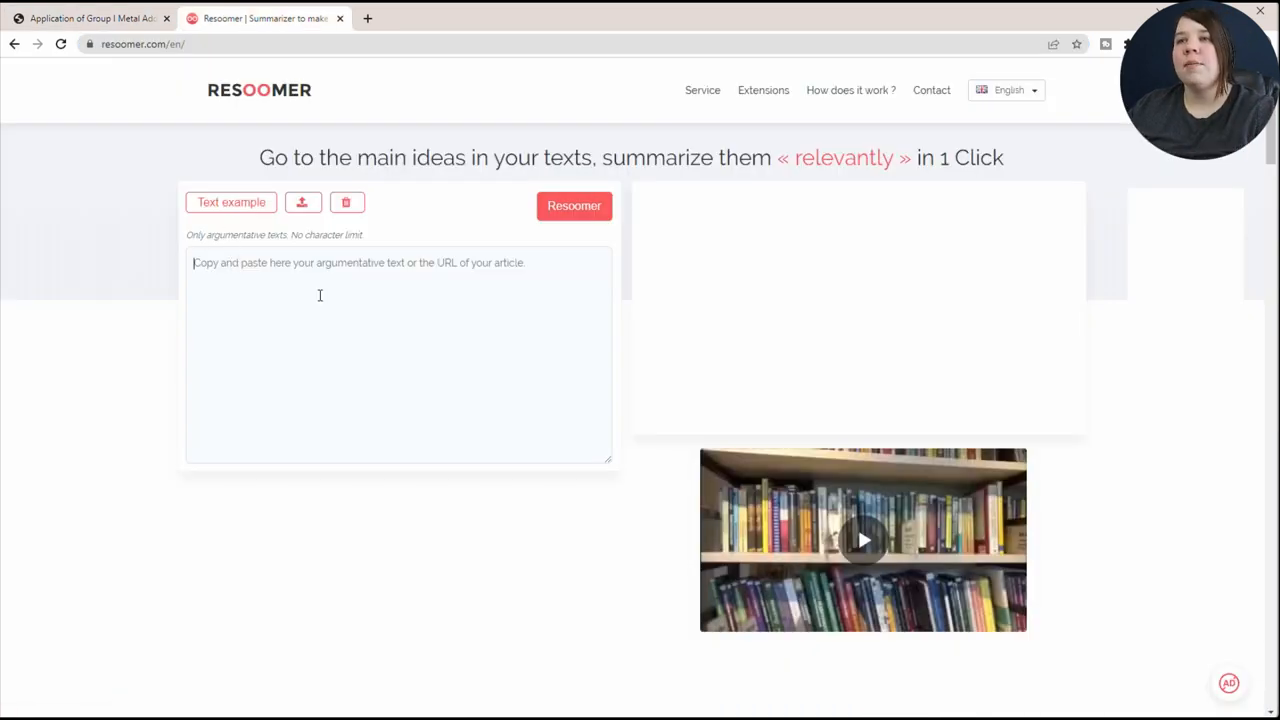
pyautogui.write('https://link.springer.com/content/pdf/10.1007/s13361-018-2085-9.pdf')
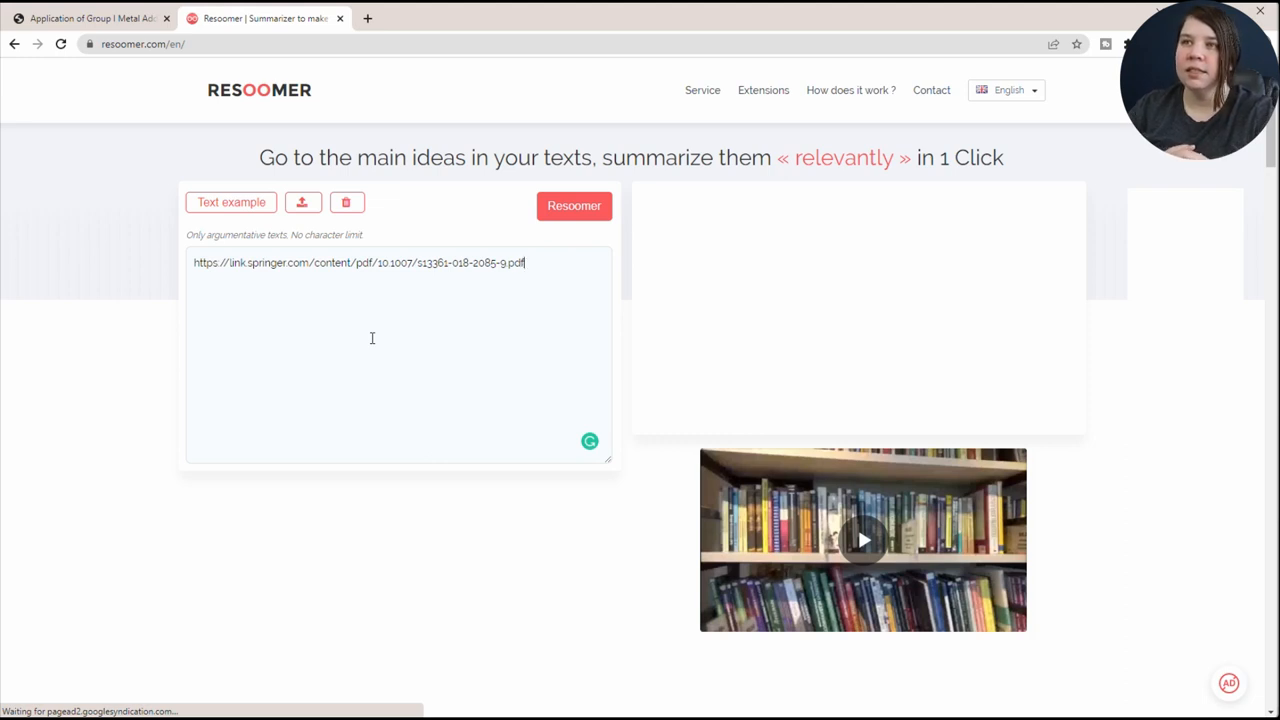
pyautogui.click(574, 205)
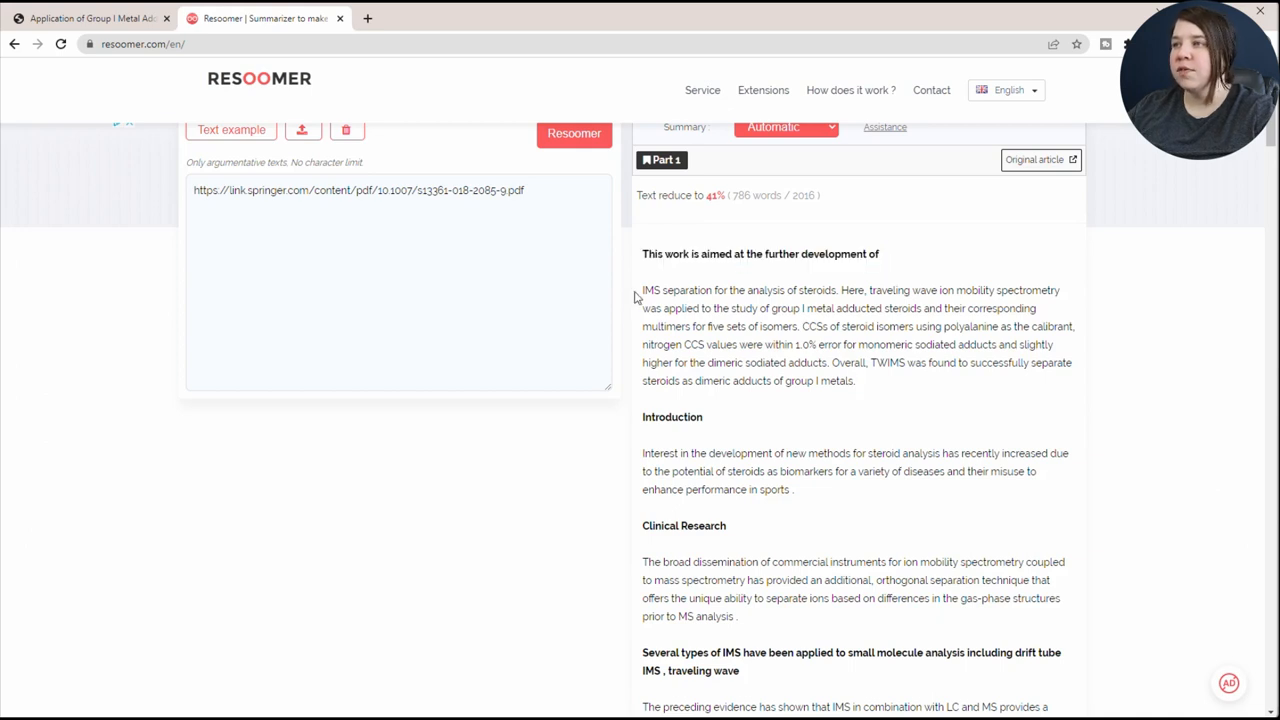
pyautogui.scroll(-3)
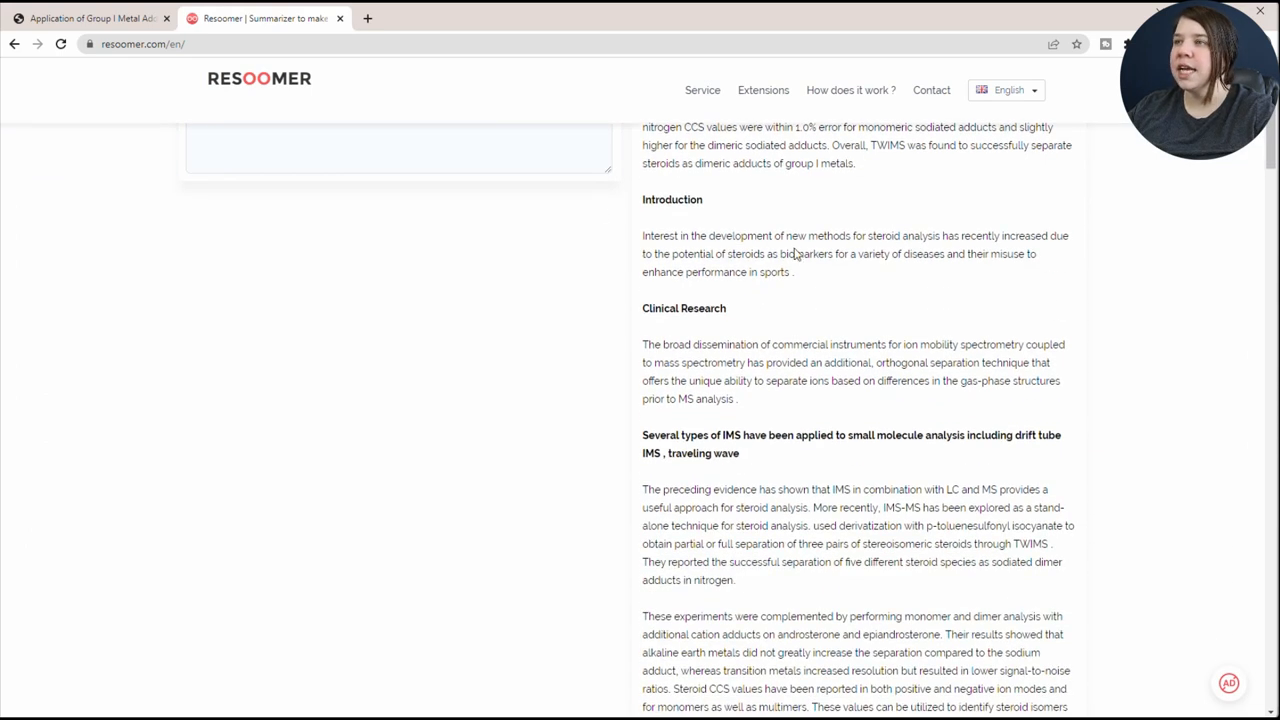
pyautogui.moveTo(640, 295)
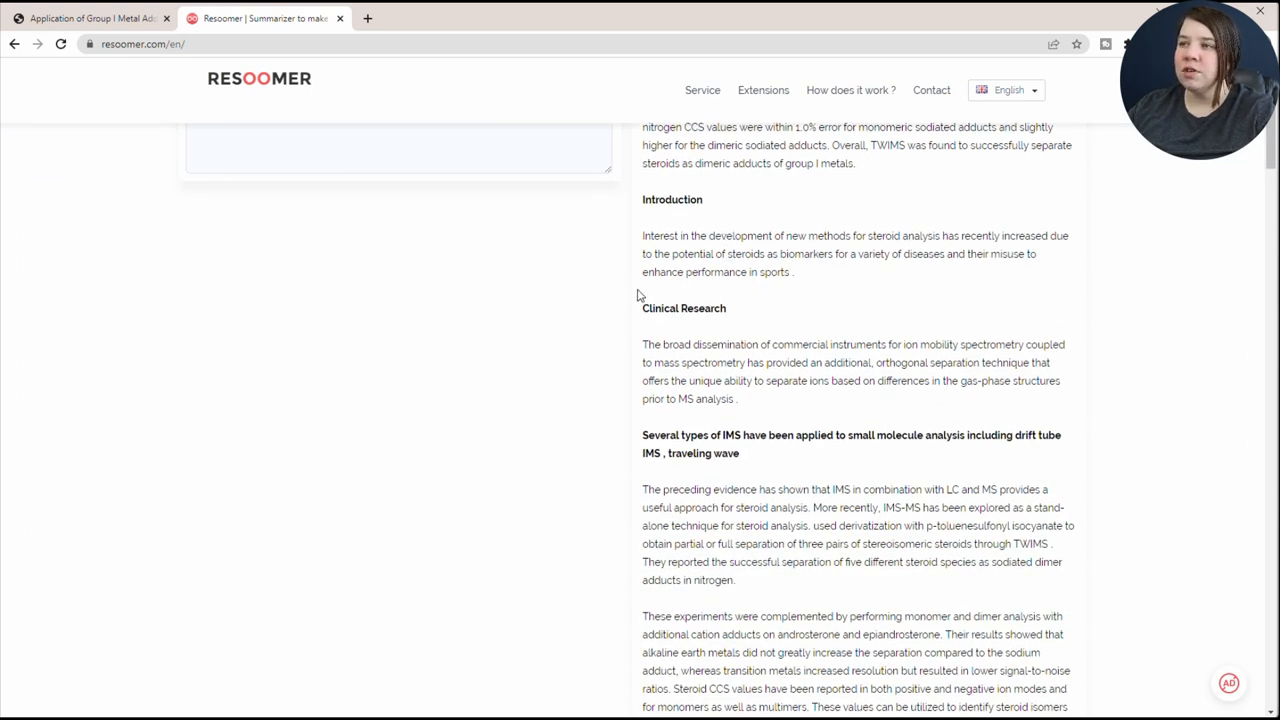
pyautogui.moveTo(758, 320)
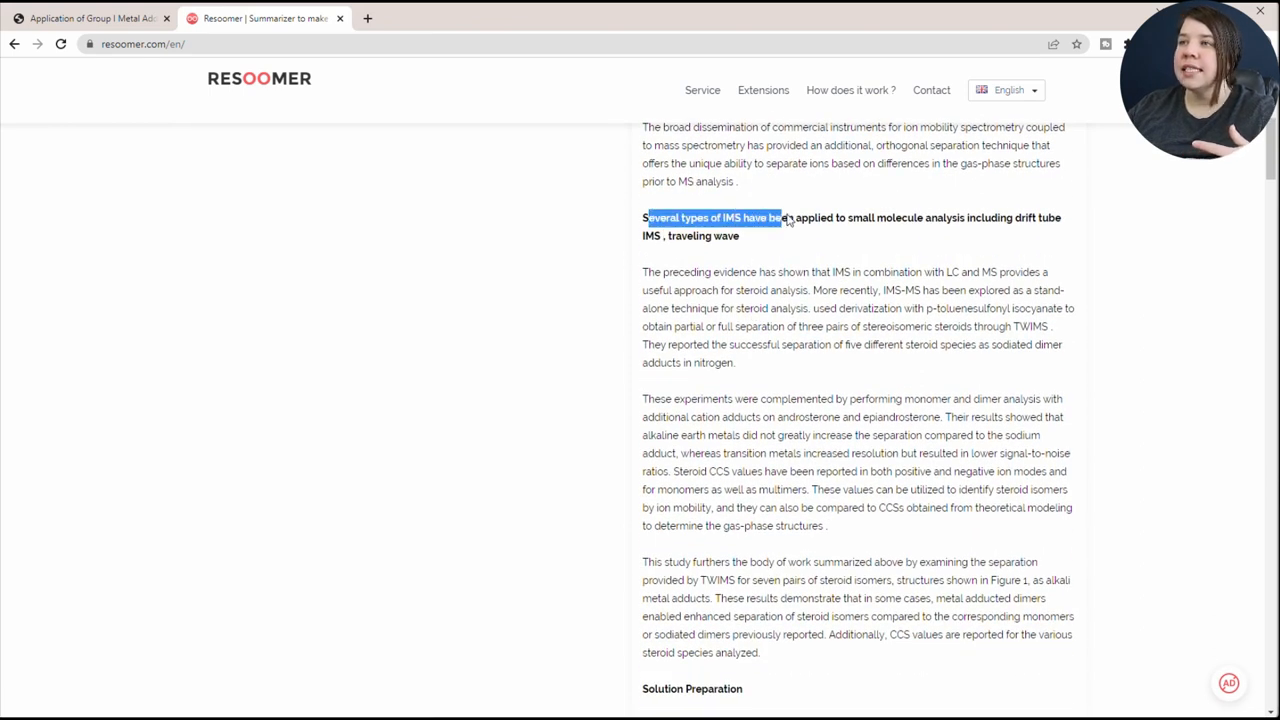
pyautogui.moveTo(780, 217); pyautogui.dragTo(740, 236)
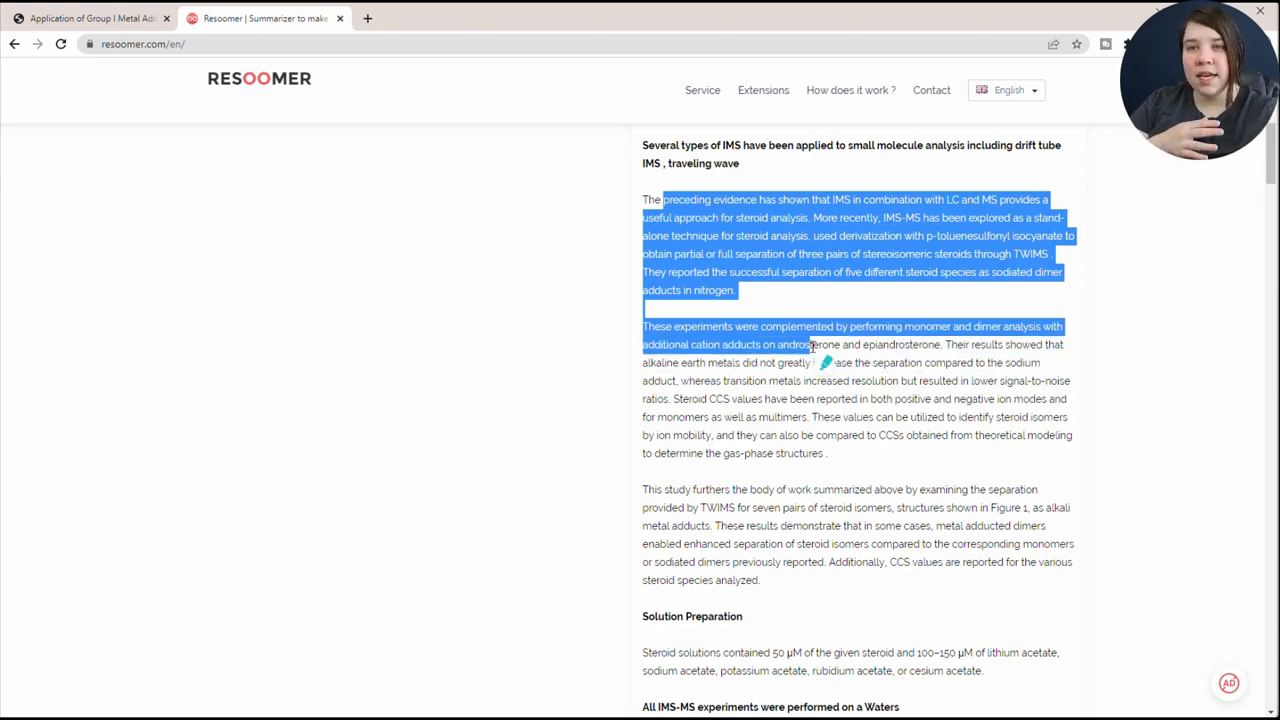
pyautogui.scroll(-3)
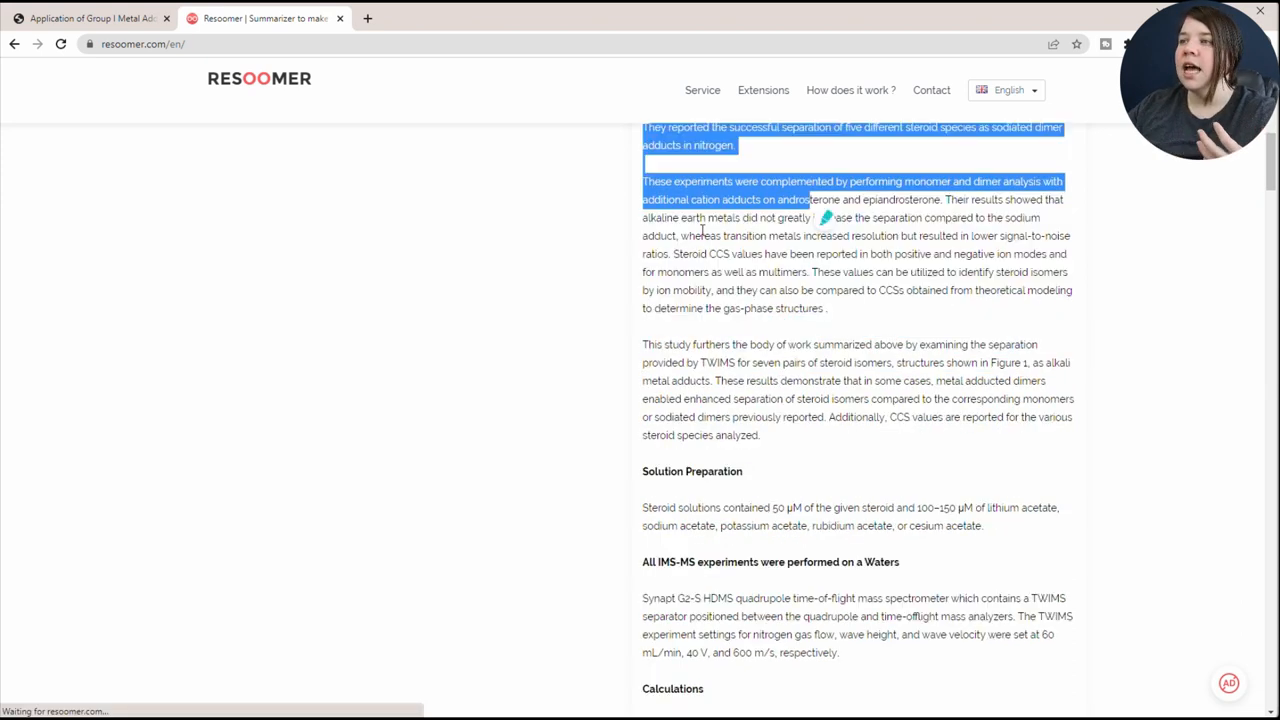
pyautogui.scroll(-3)
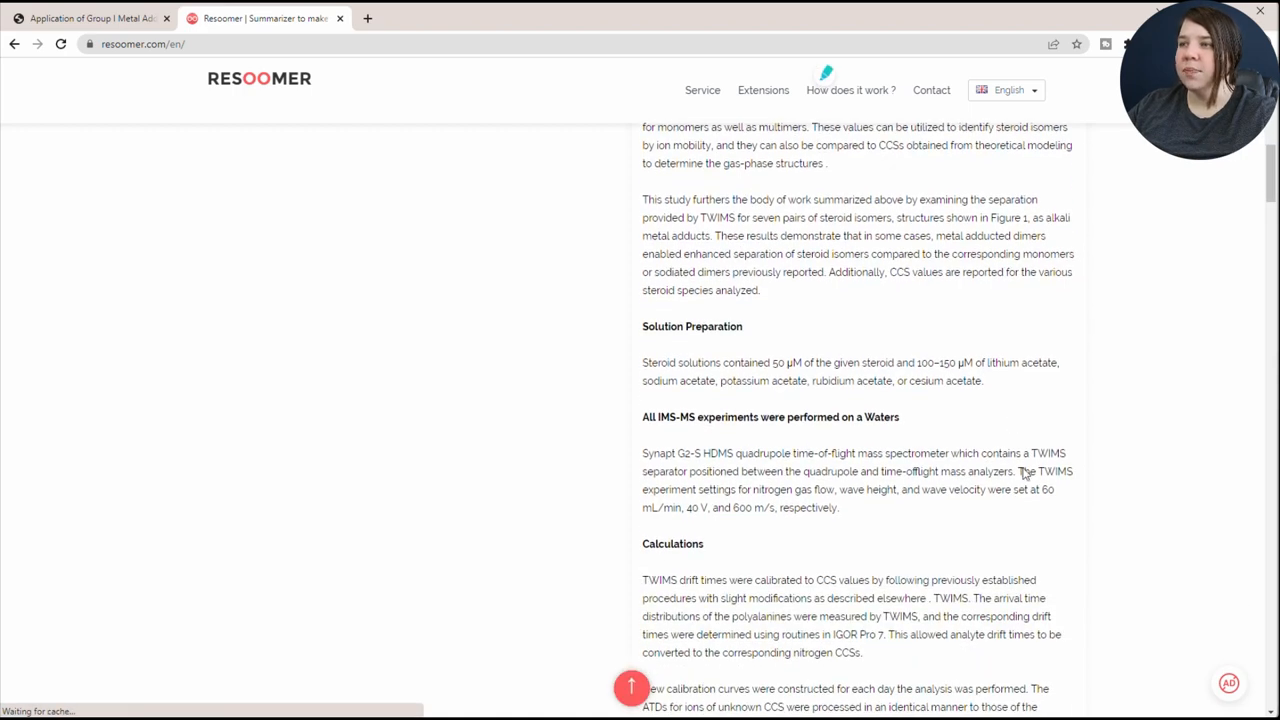
pyautogui.moveTo(668, 364)
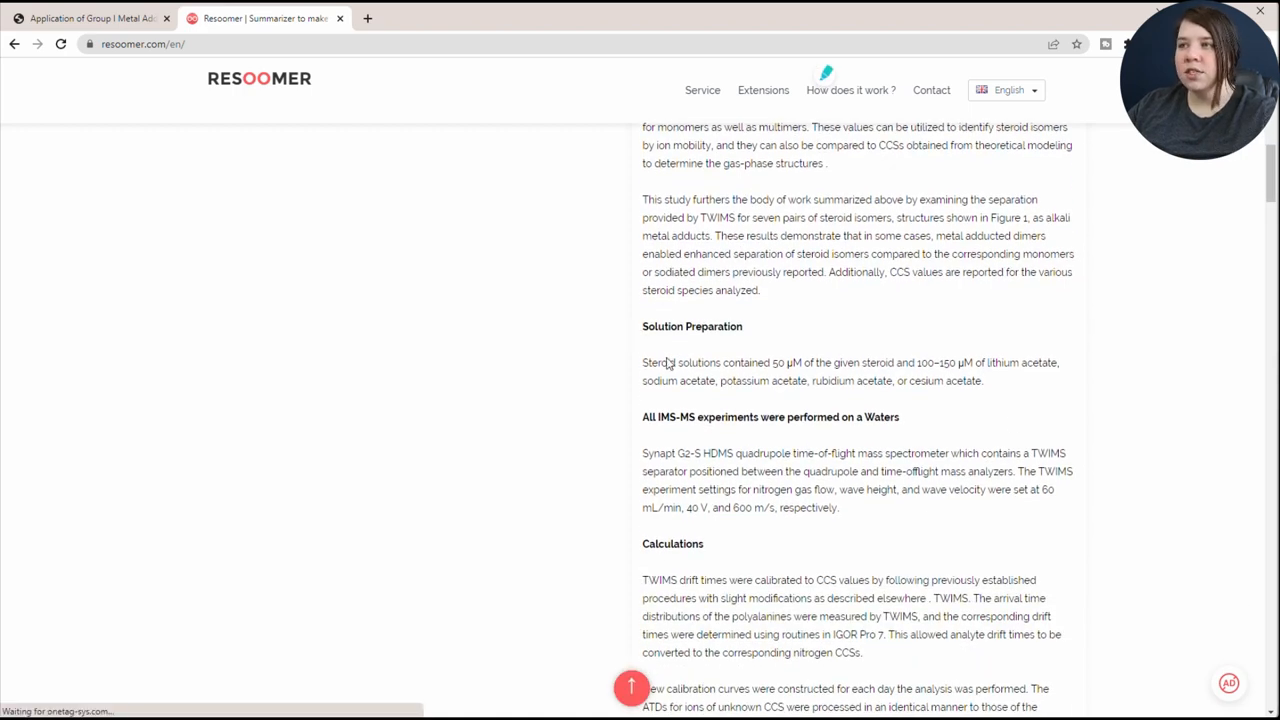
pyautogui.scroll(-3)
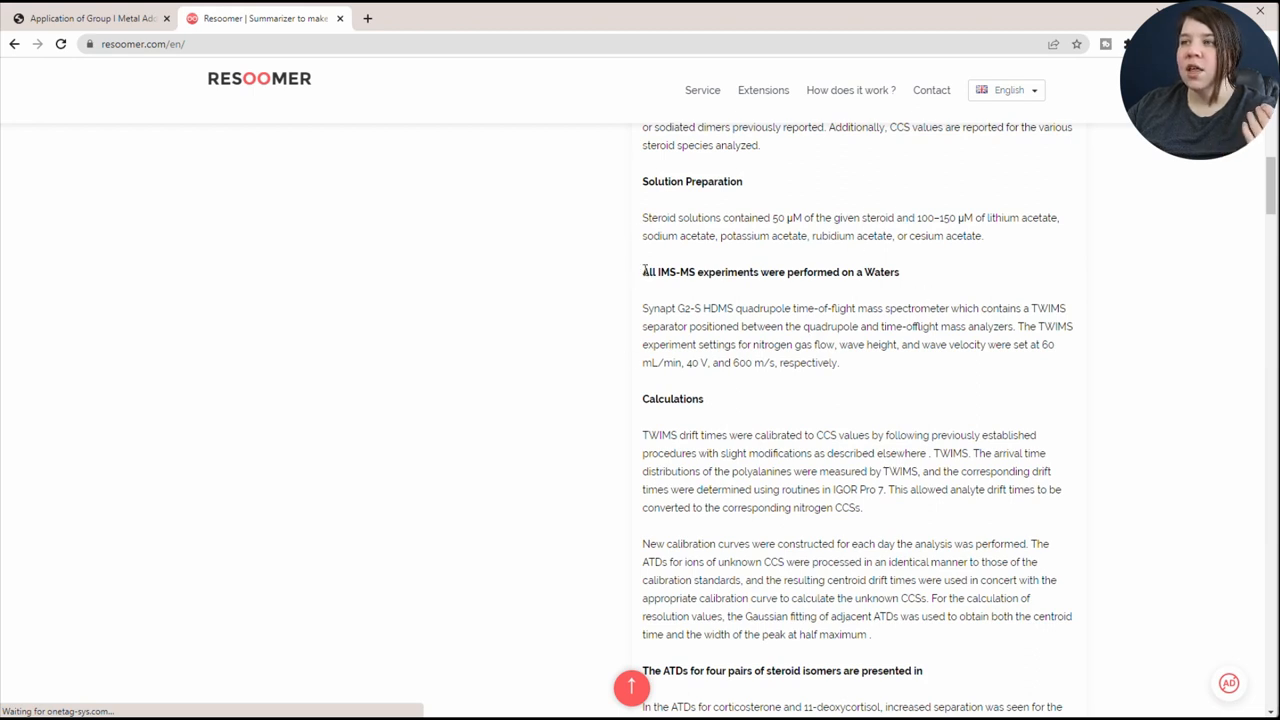
pyautogui.doubleClick(672, 398)
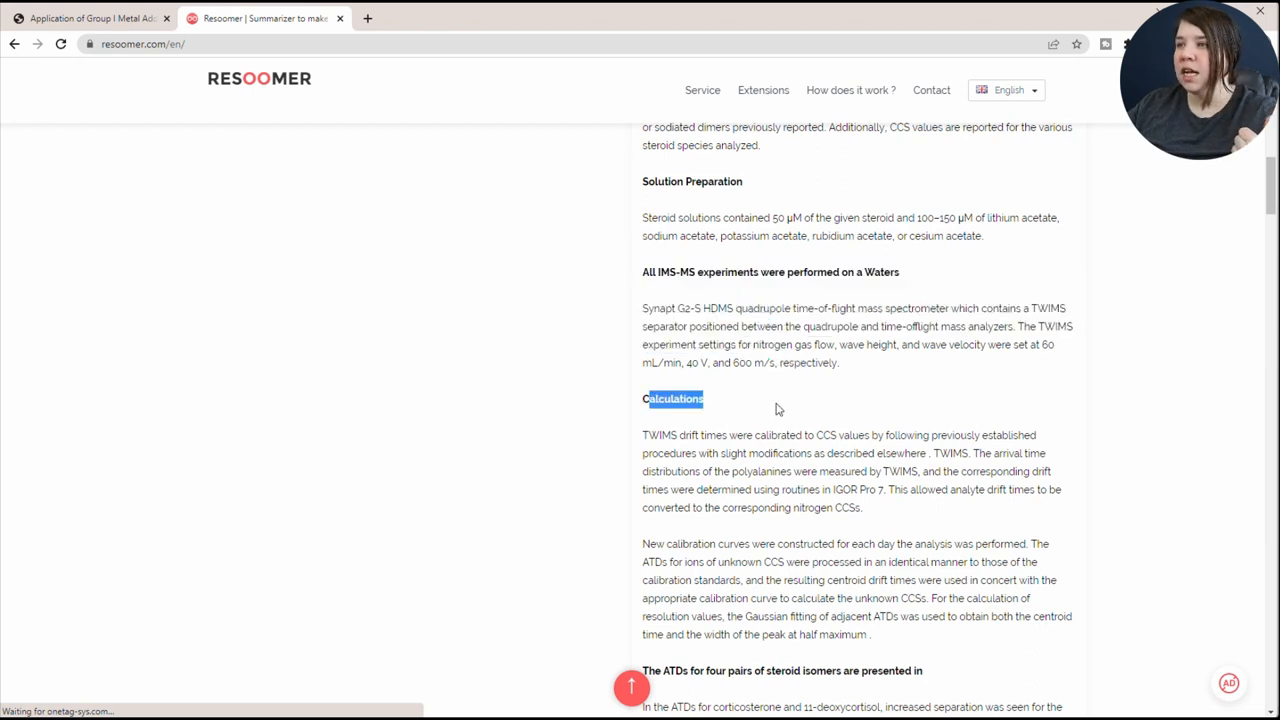
pyautogui.scroll(-3)
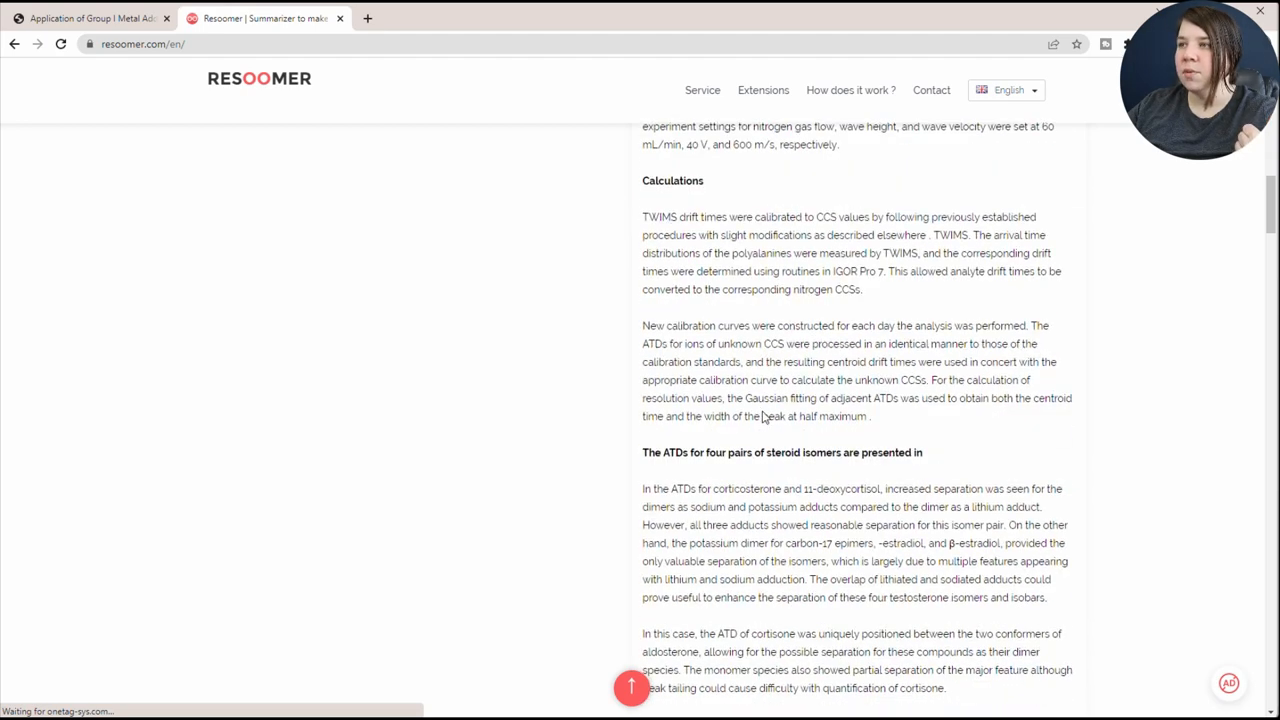
pyautogui.scroll(-3)
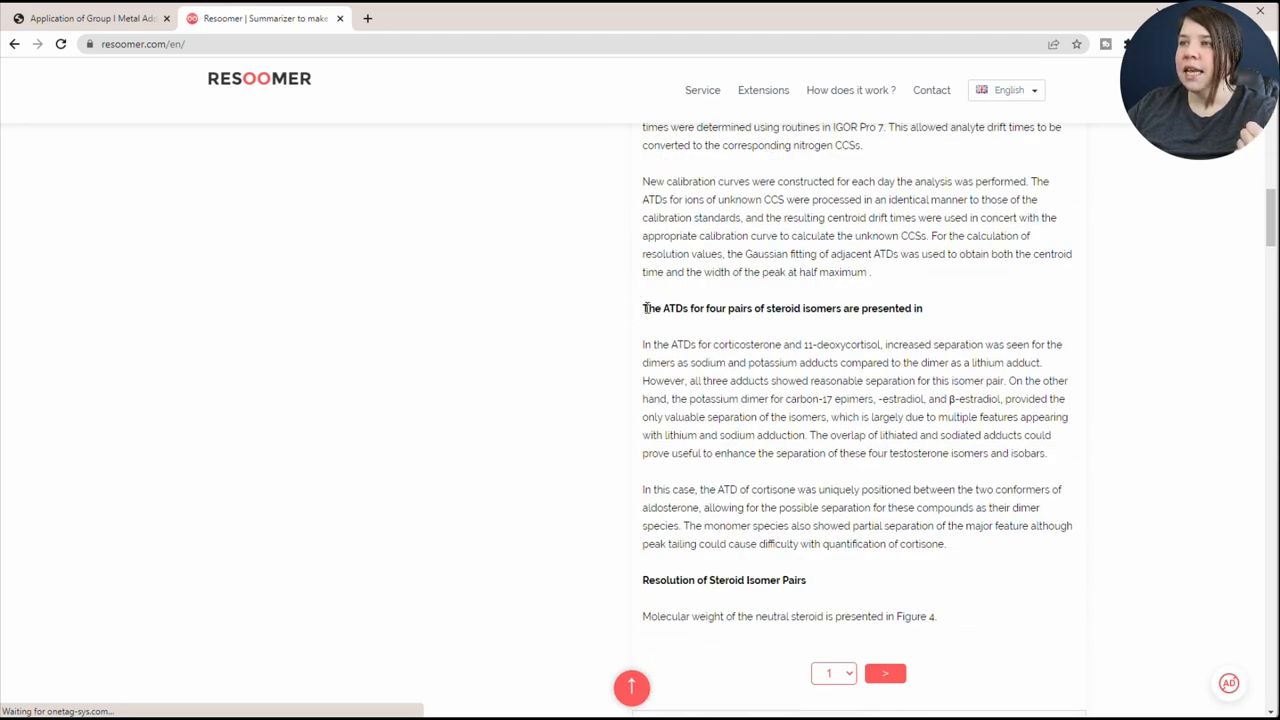
pyautogui.moveTo(768, 338)
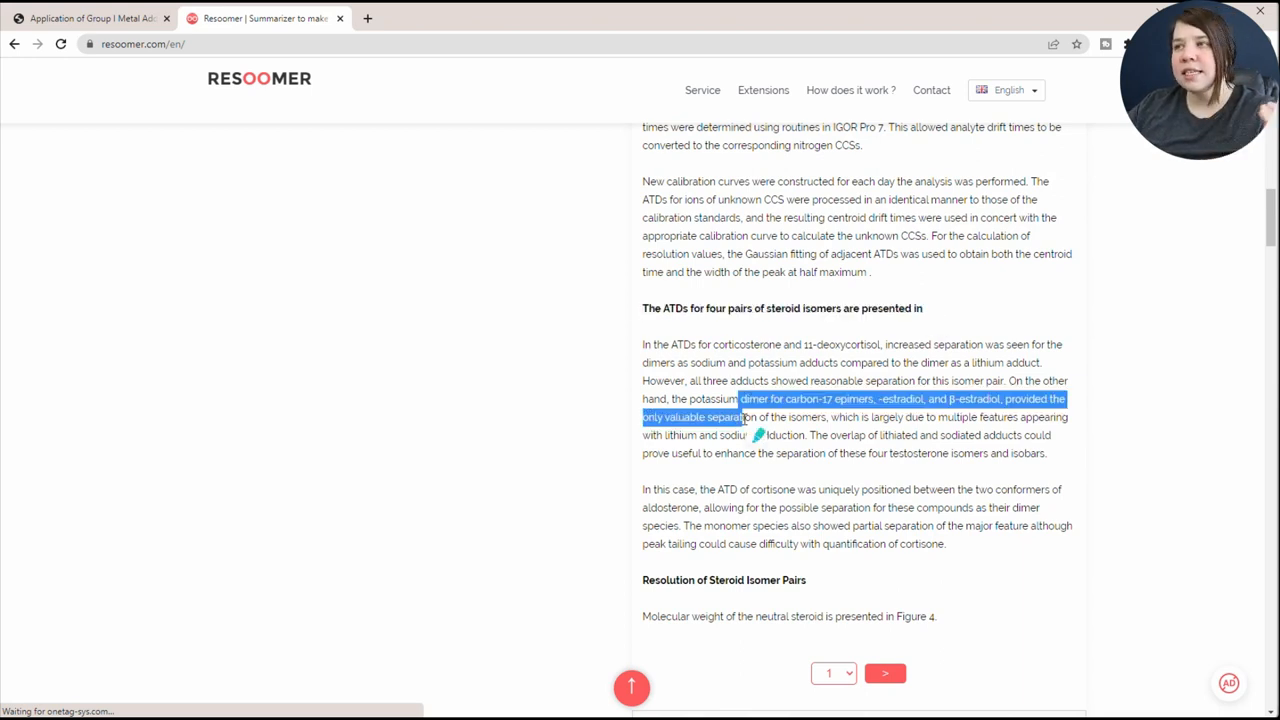
pyautogui.scroll(-3)
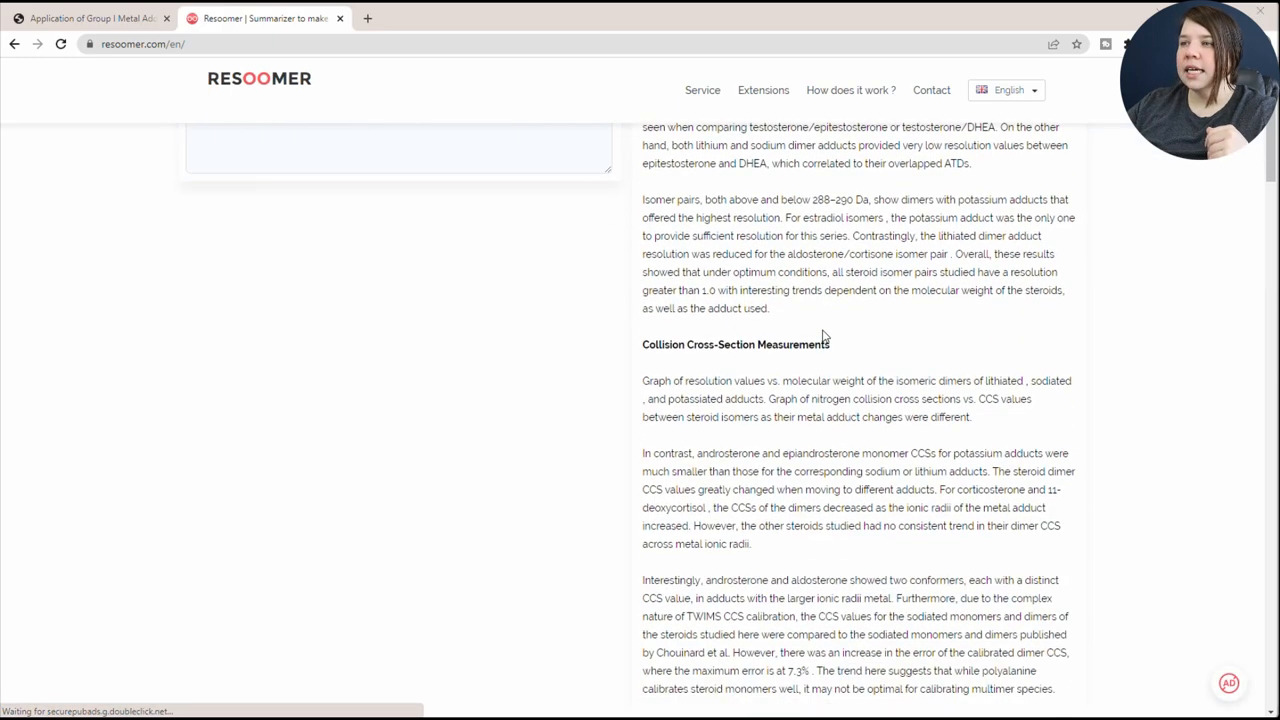
pyautogui.scroll(-3)
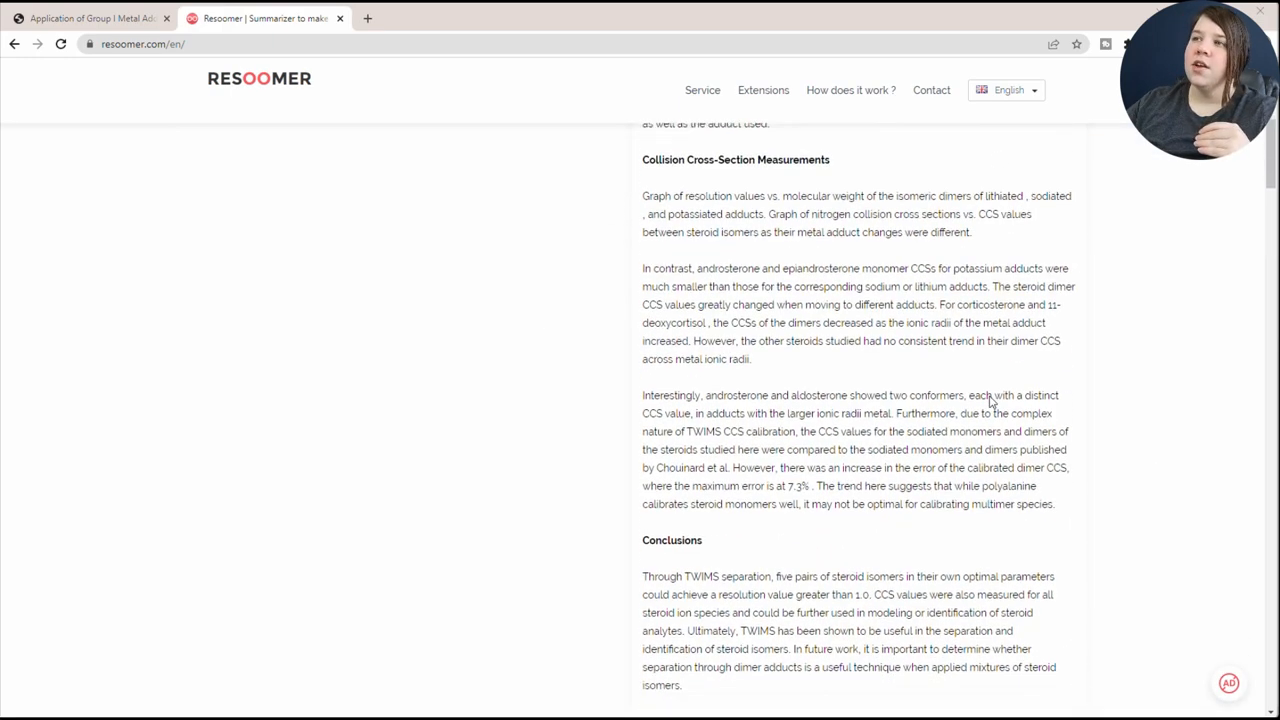
pyautogui.scroll(-3)
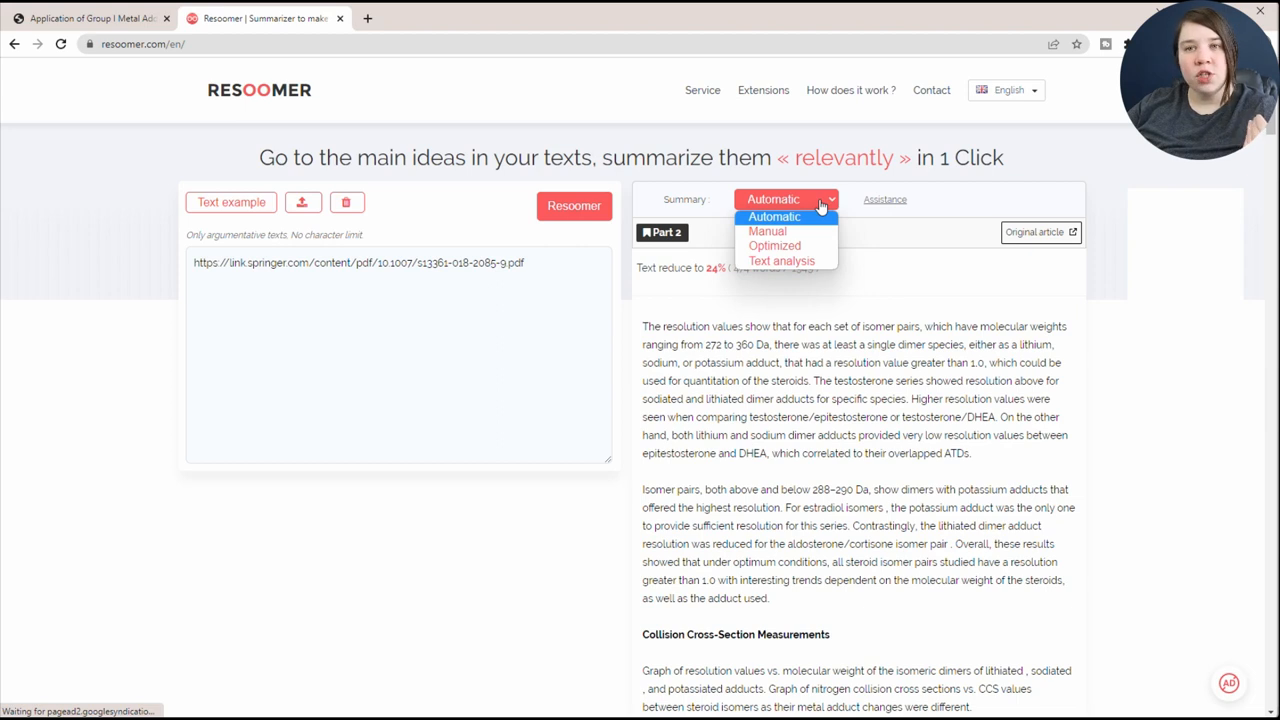
pyautogui.moveTo(782, 261)
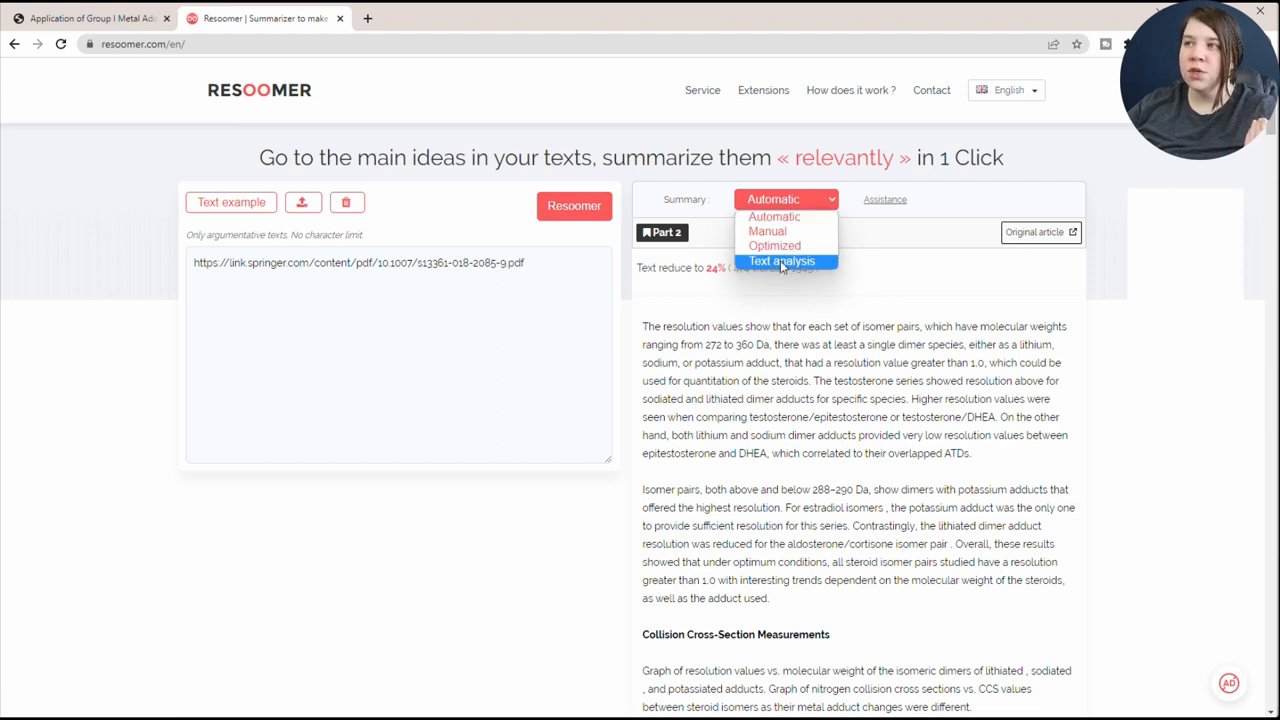
# Choose Text analysis from the Summary dropdown.
pyautogui.click(782, 261)
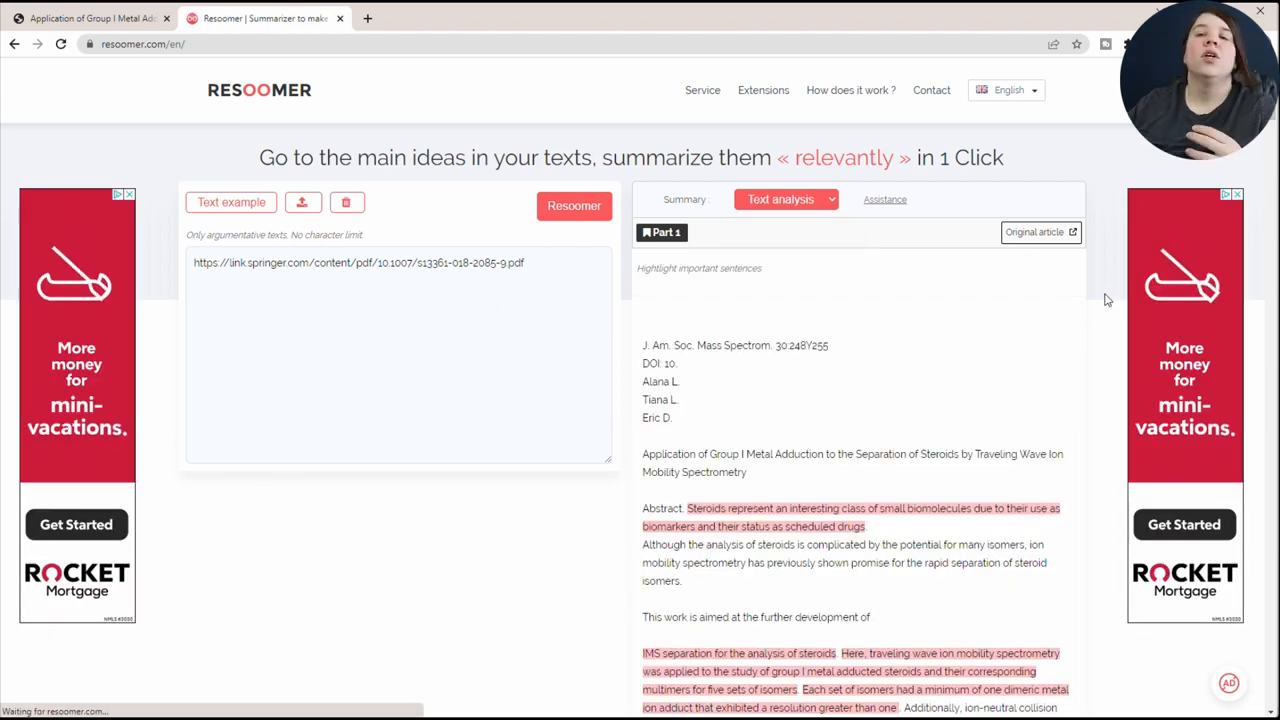
pyautogui.scroll(-3)
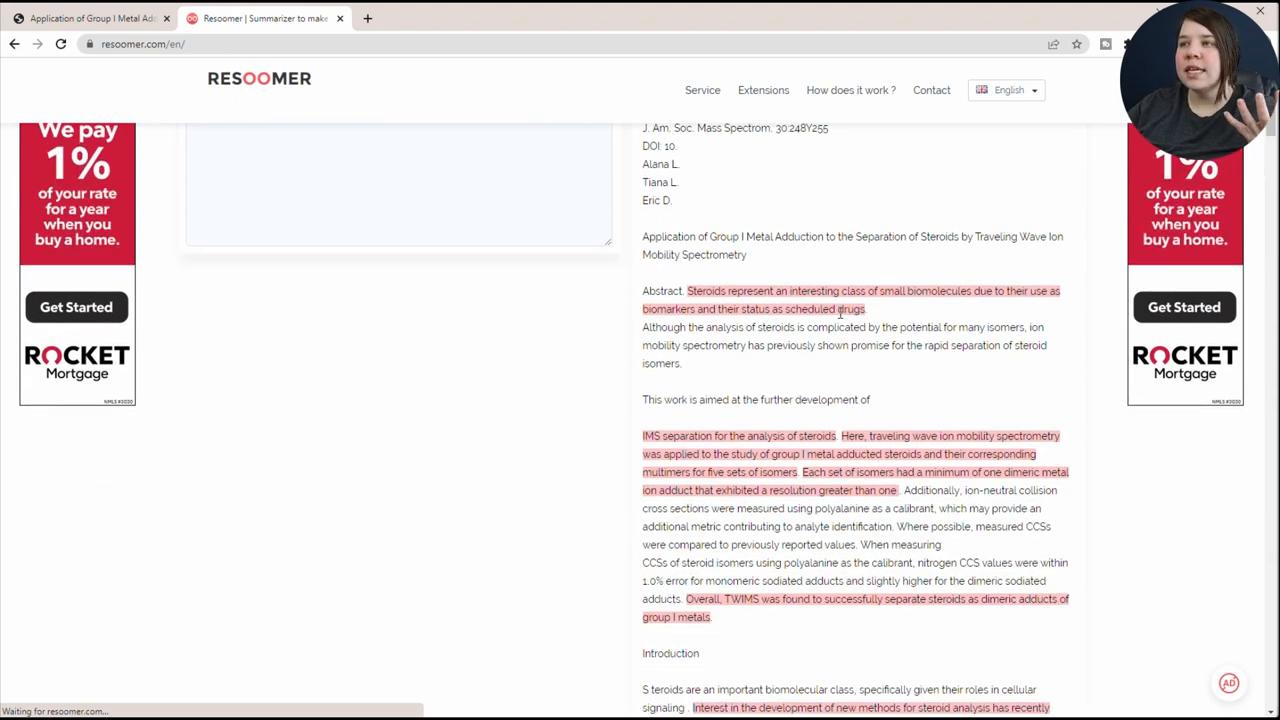
pyautogui.moveTo(814, 386)
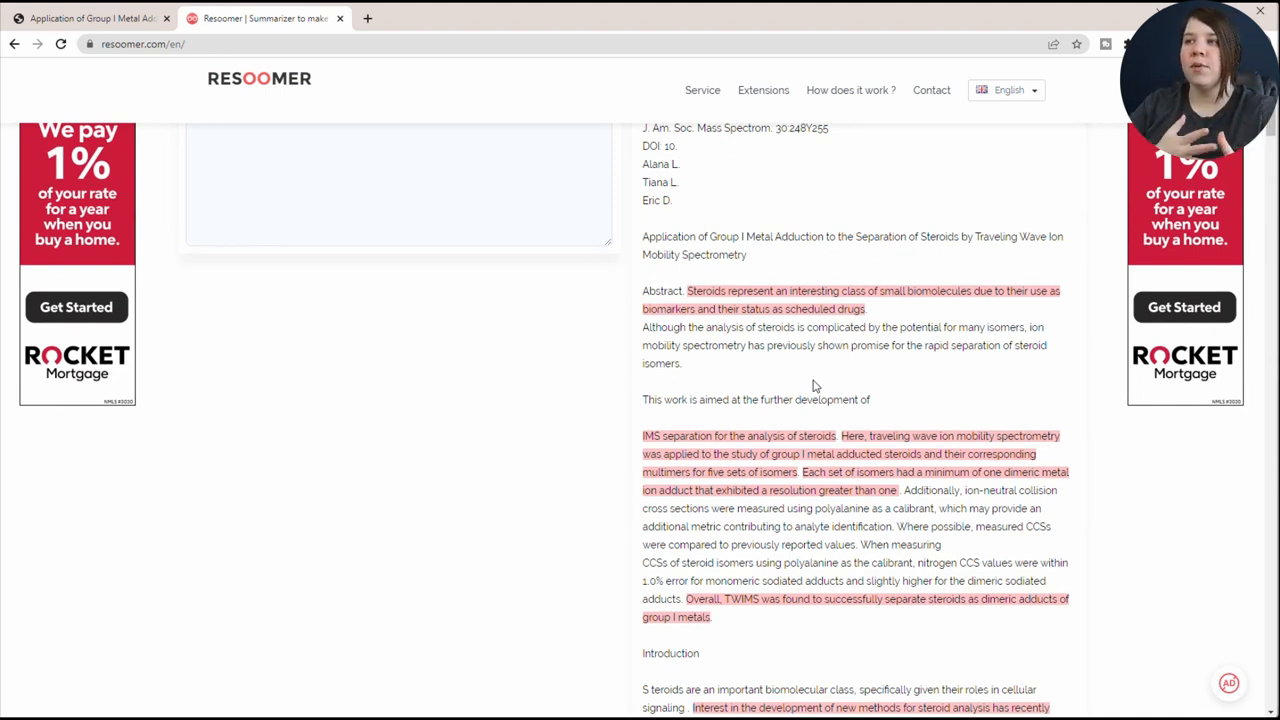
pyautogui.scroll(-3)
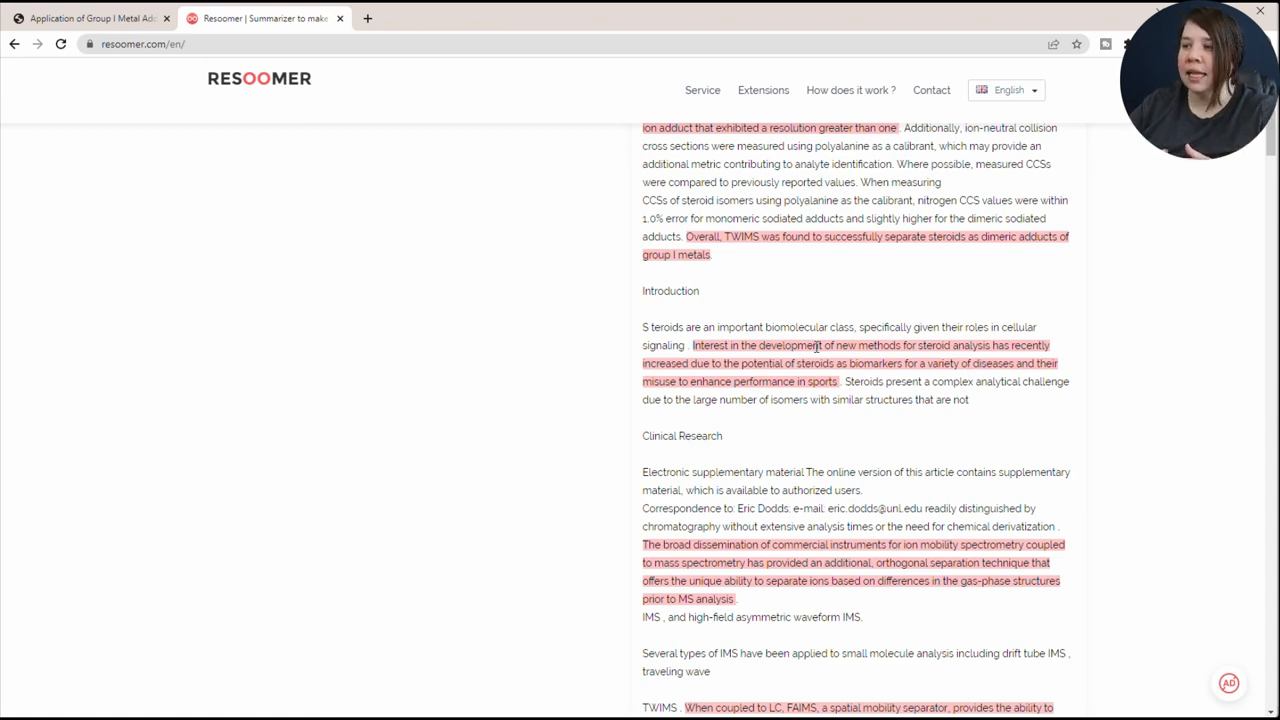
pyautogui.scroll(-3)
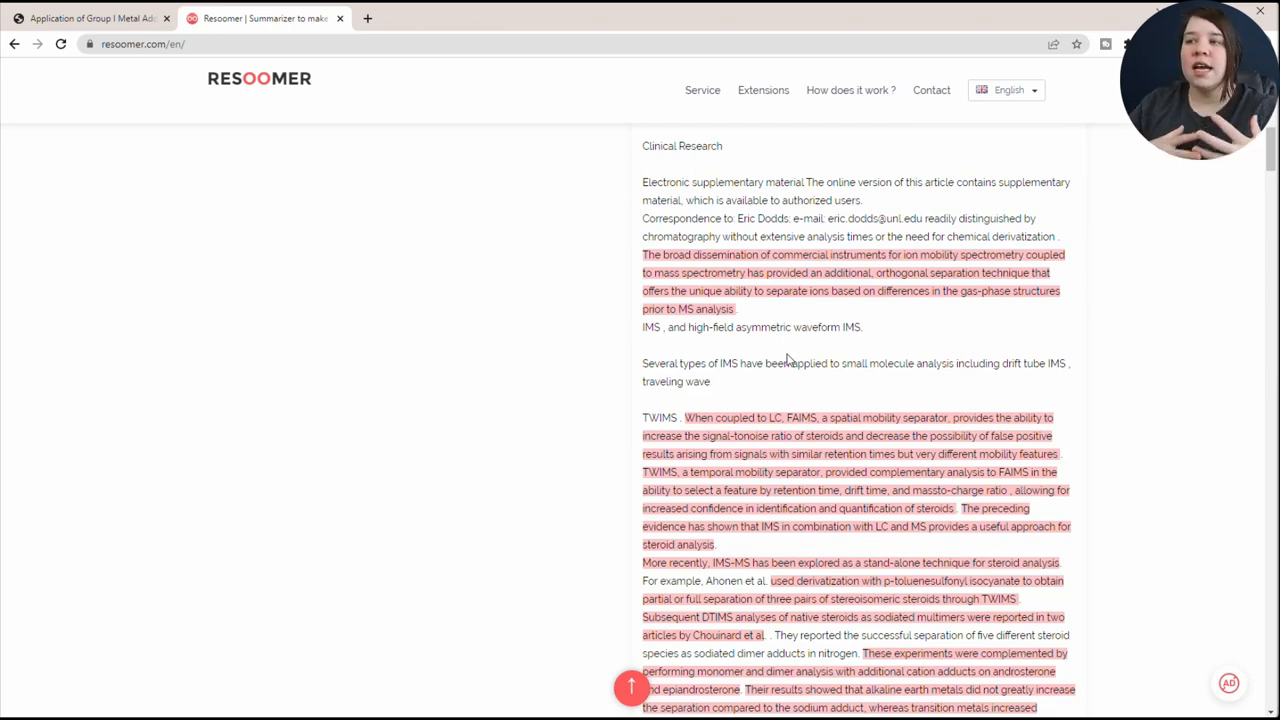
pyautogui.scroll(-3)
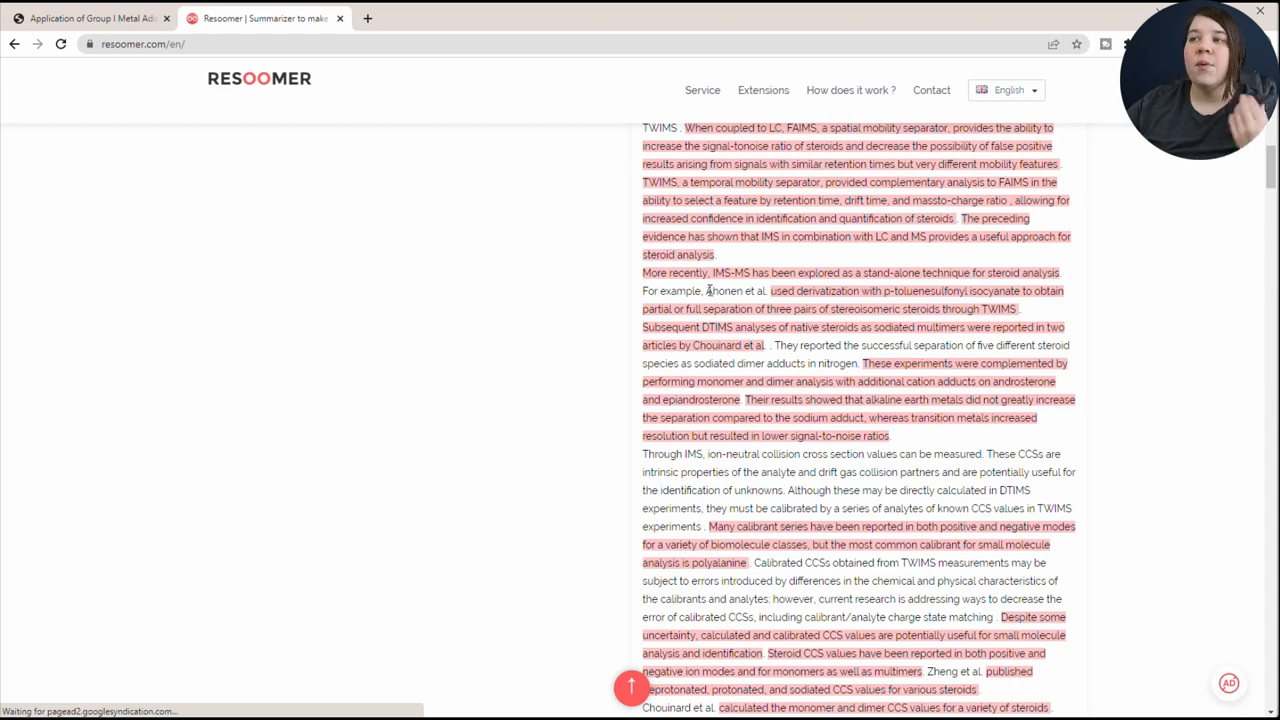
pyautogui.doubleClick(734, 291)
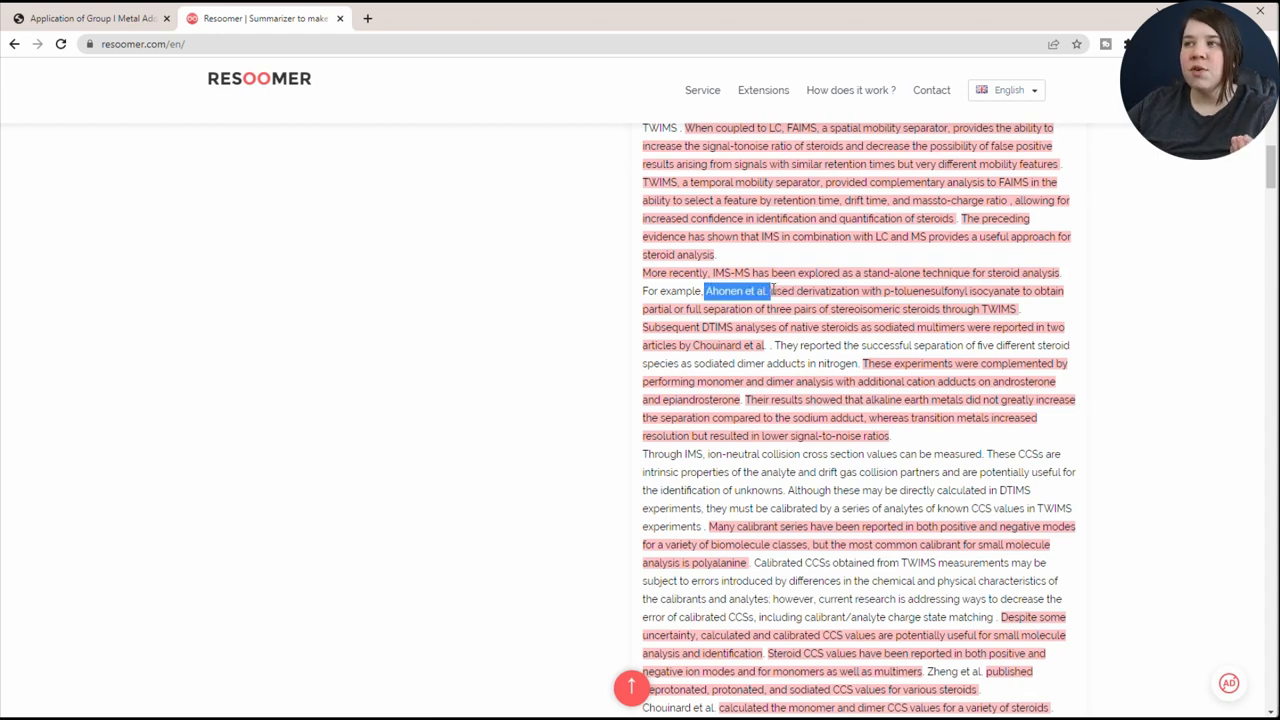
pyautogui.click(735, 291)
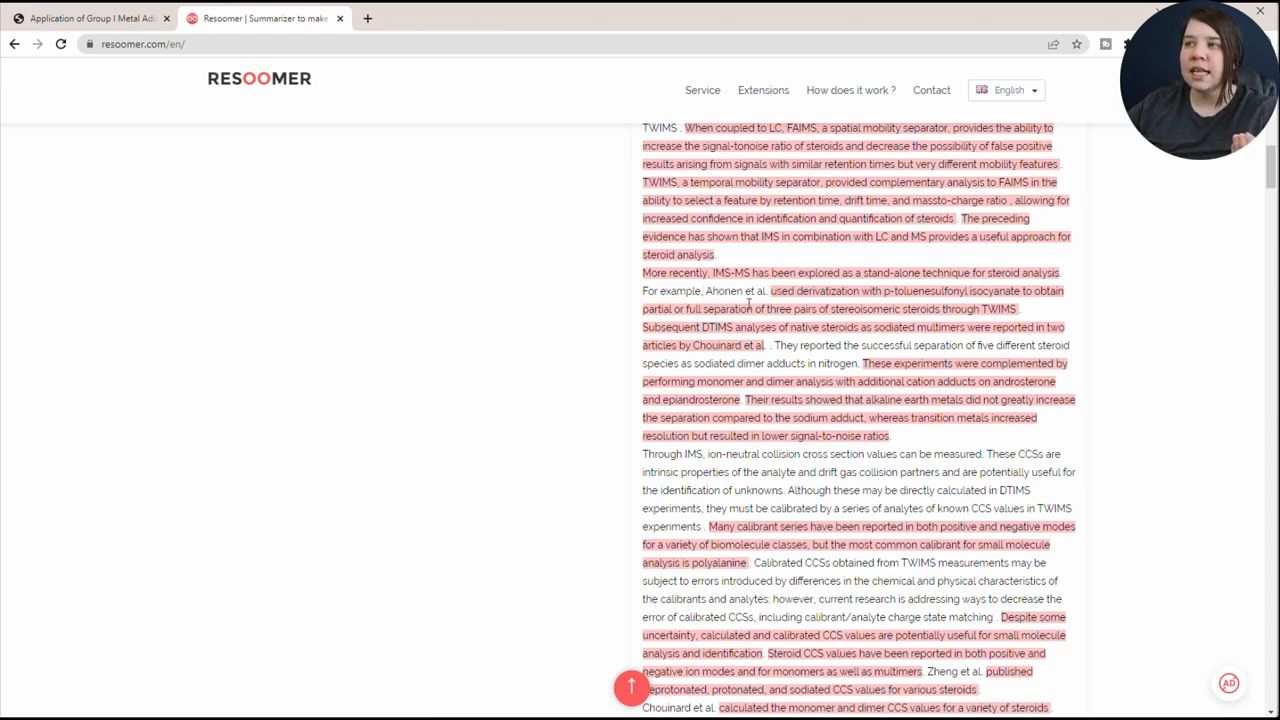
pyautogui.doubleClick(733, 291)
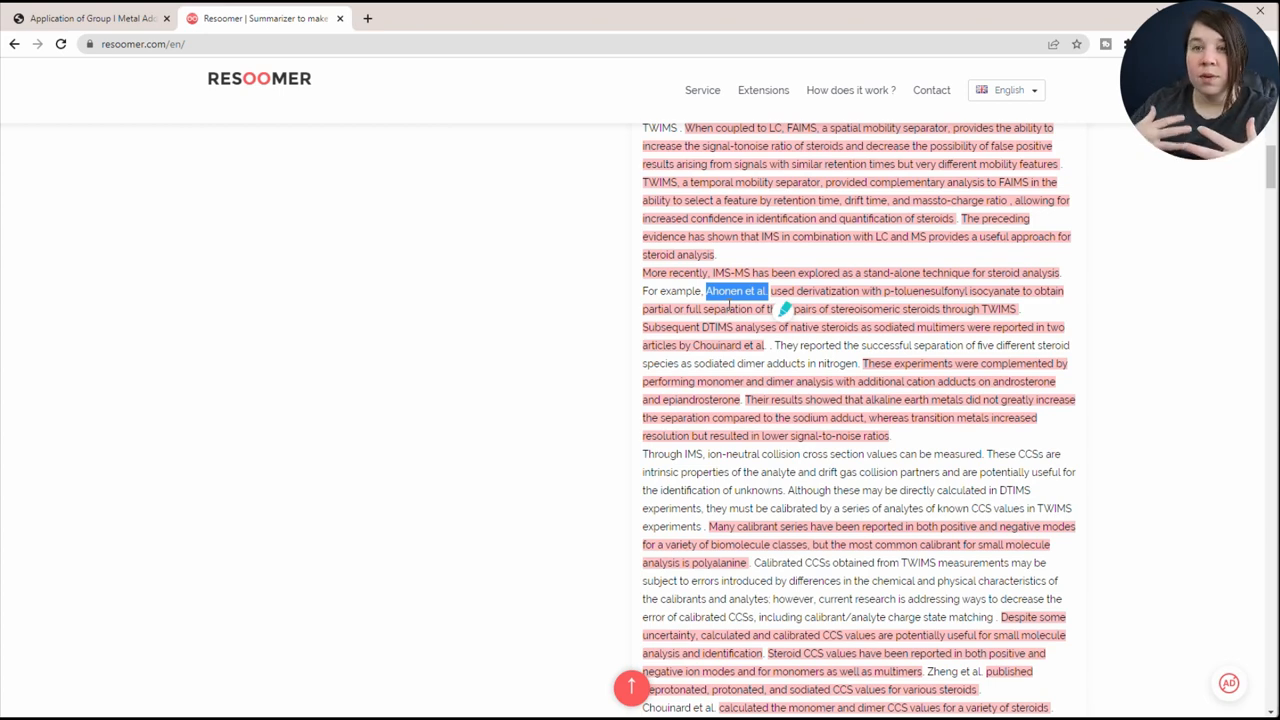
pyautogui.scroll(-3)
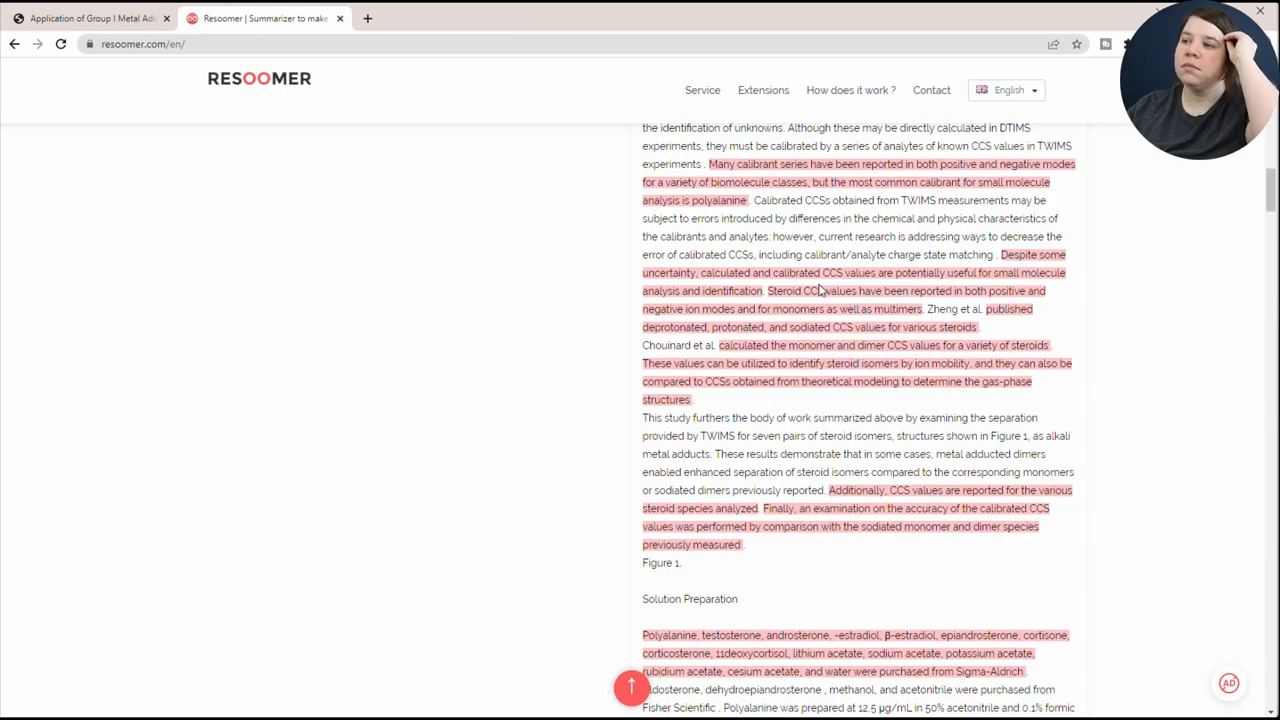
pyautogui.scroll(-3)
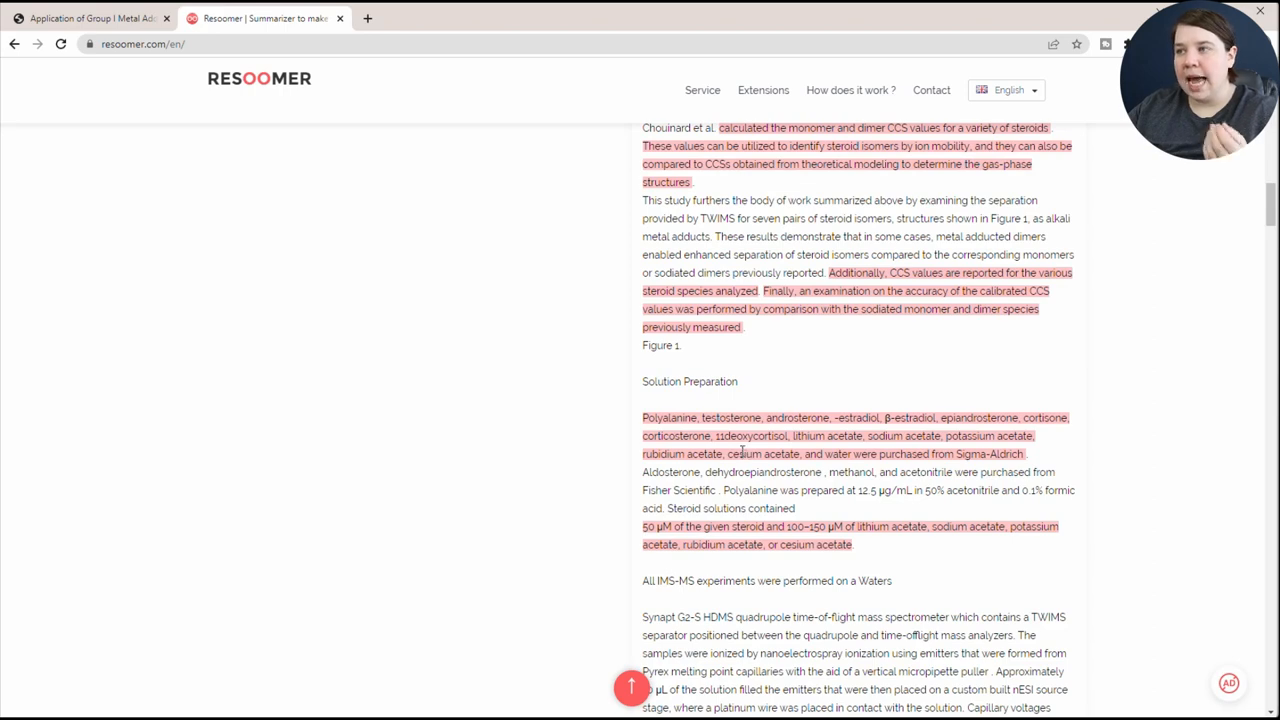
pyautogui.scroll(-3)
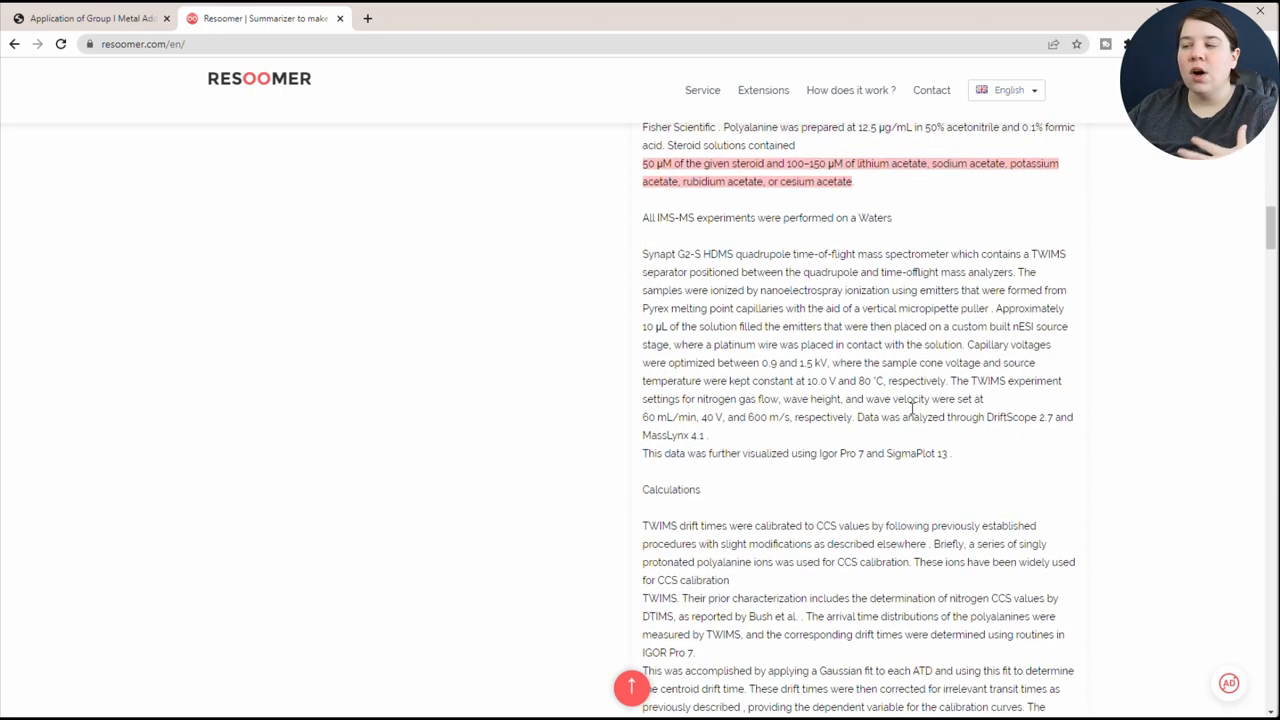
pyautogui.scroll(-3)
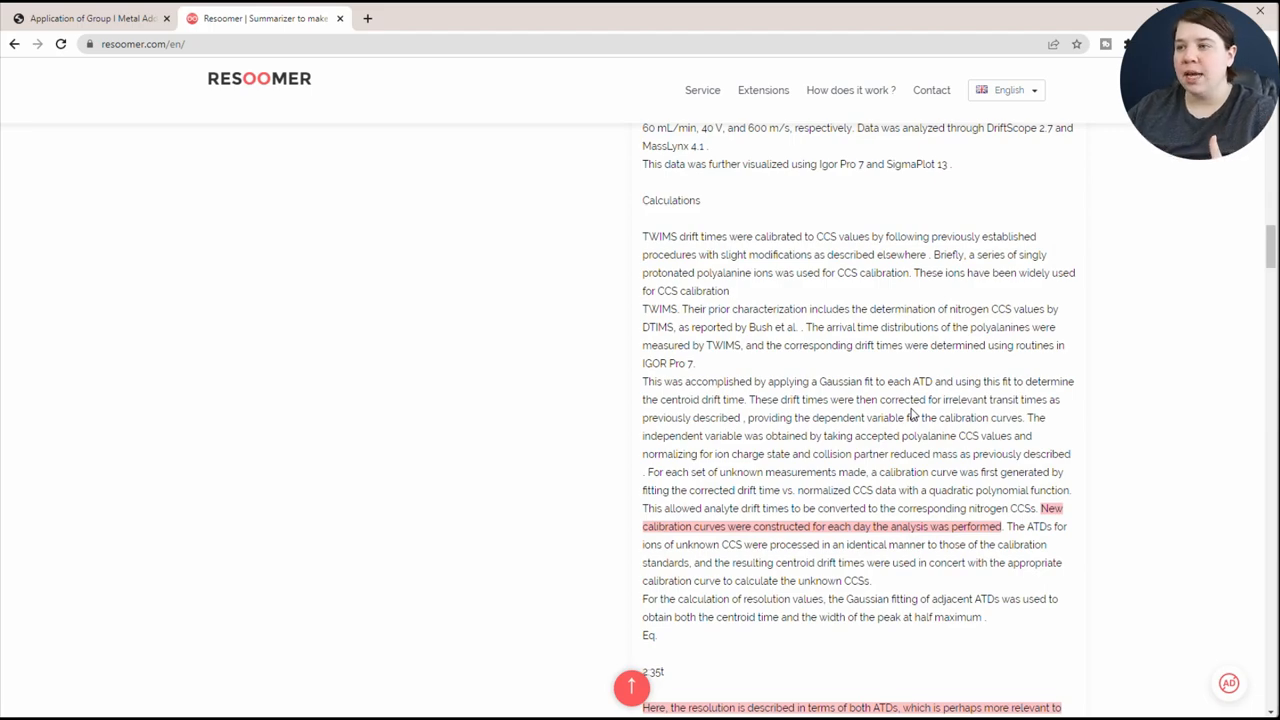
pyautogui.scroll(3)
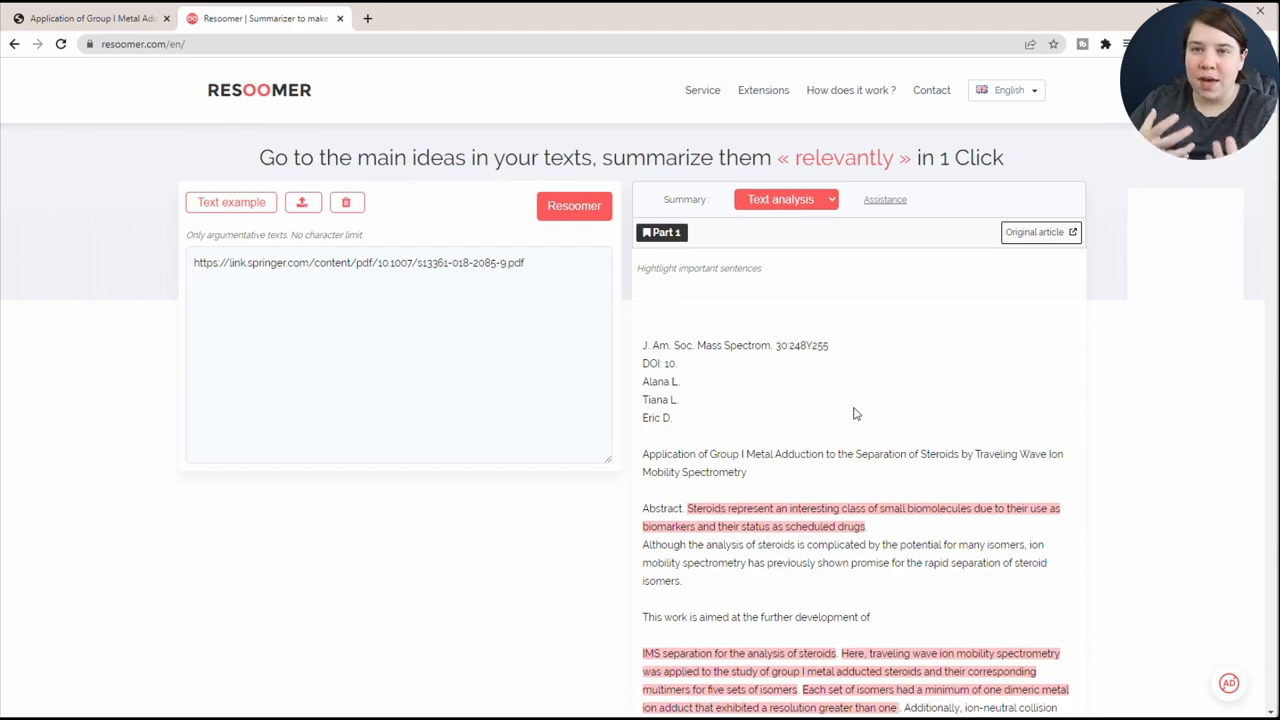
pyautogui.moveTo(1128, 296)
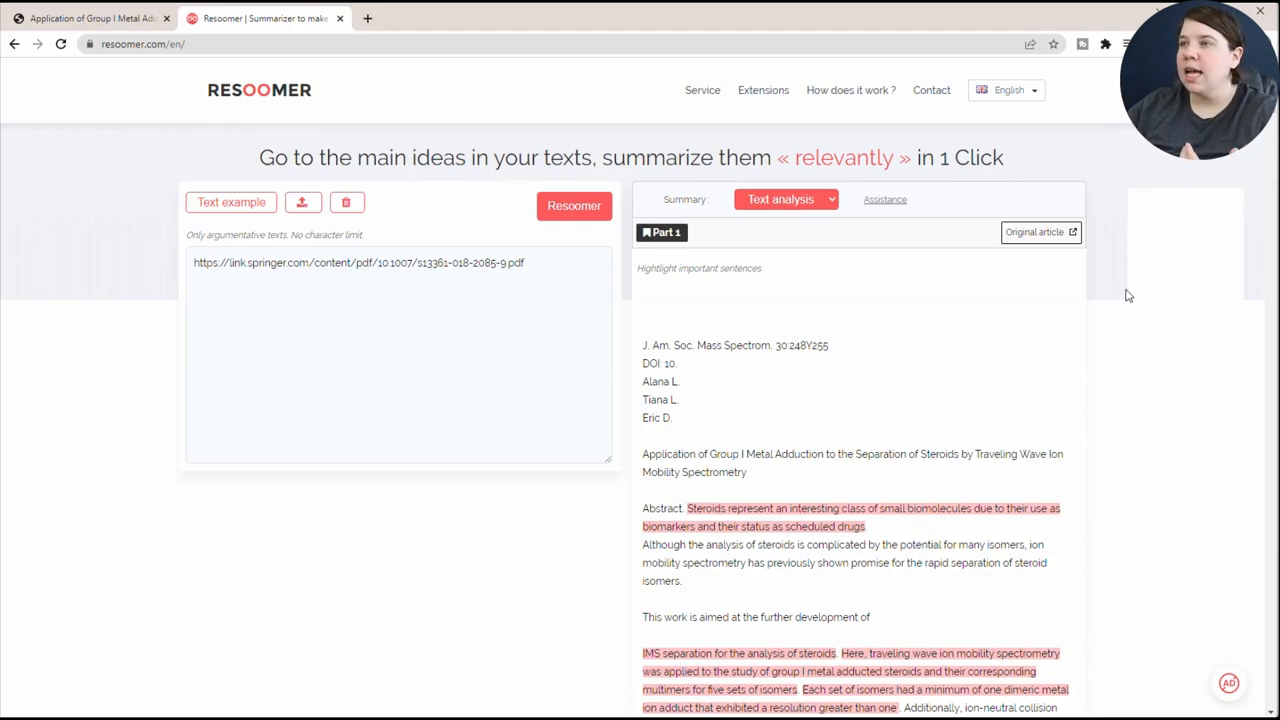
pyautogui.scroll(-3)
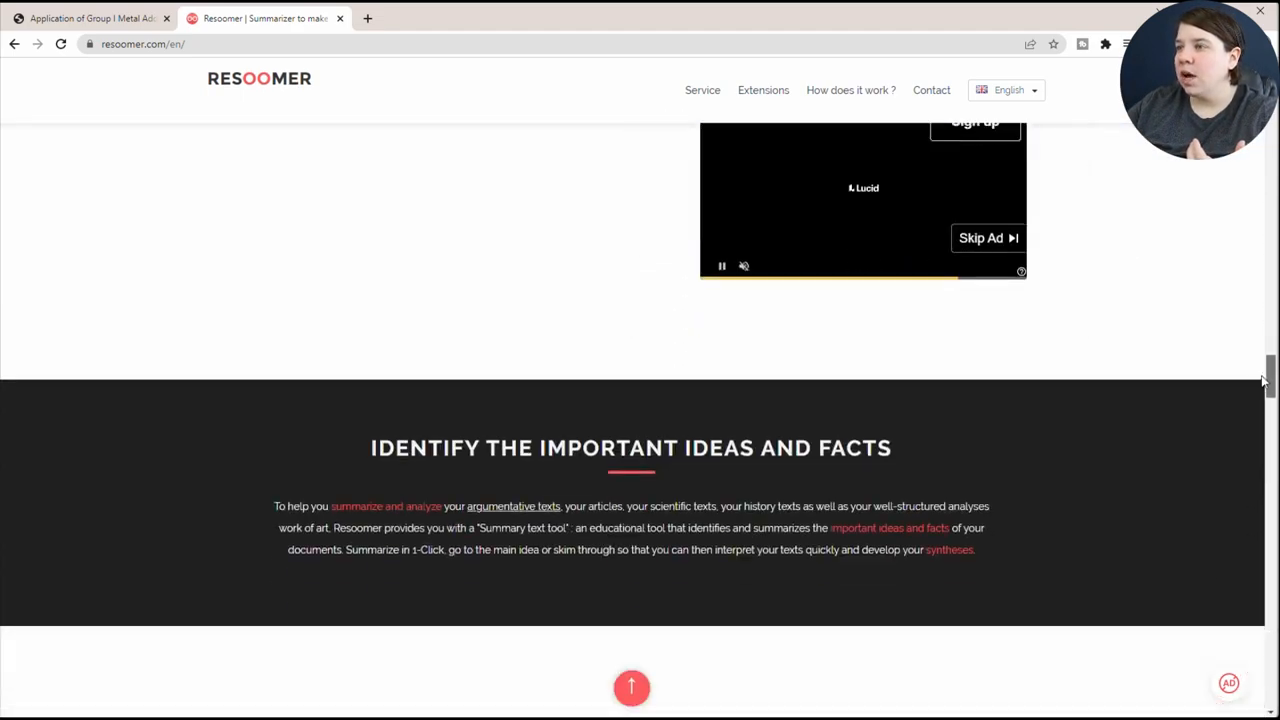
pyautogui.scroll(3)
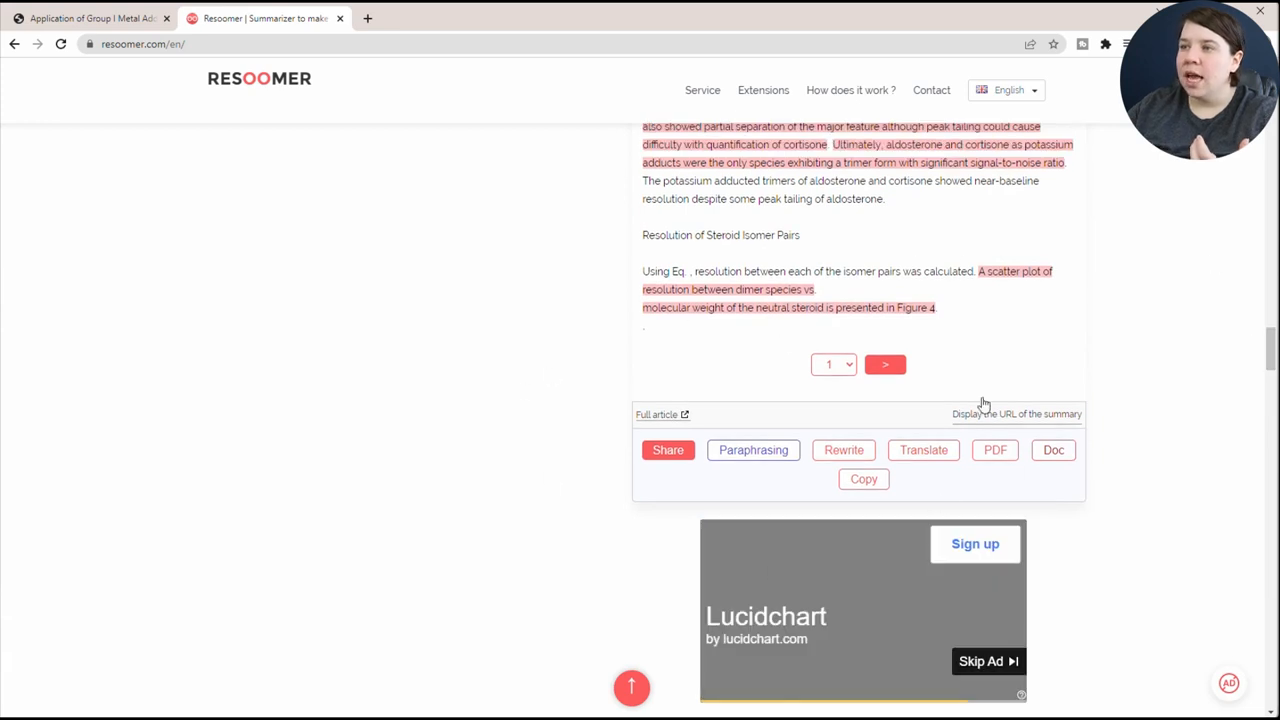
pyautogui.moveTo(797, 491)
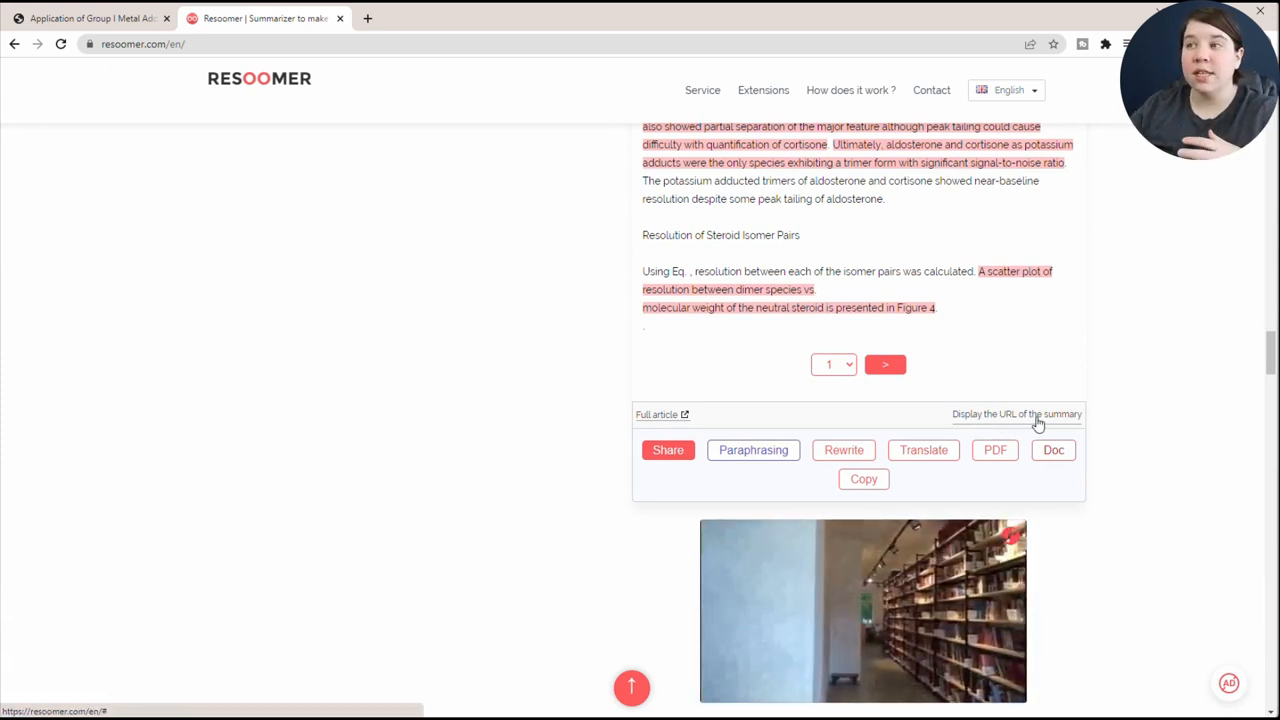
pyautogui.click(667, 449)
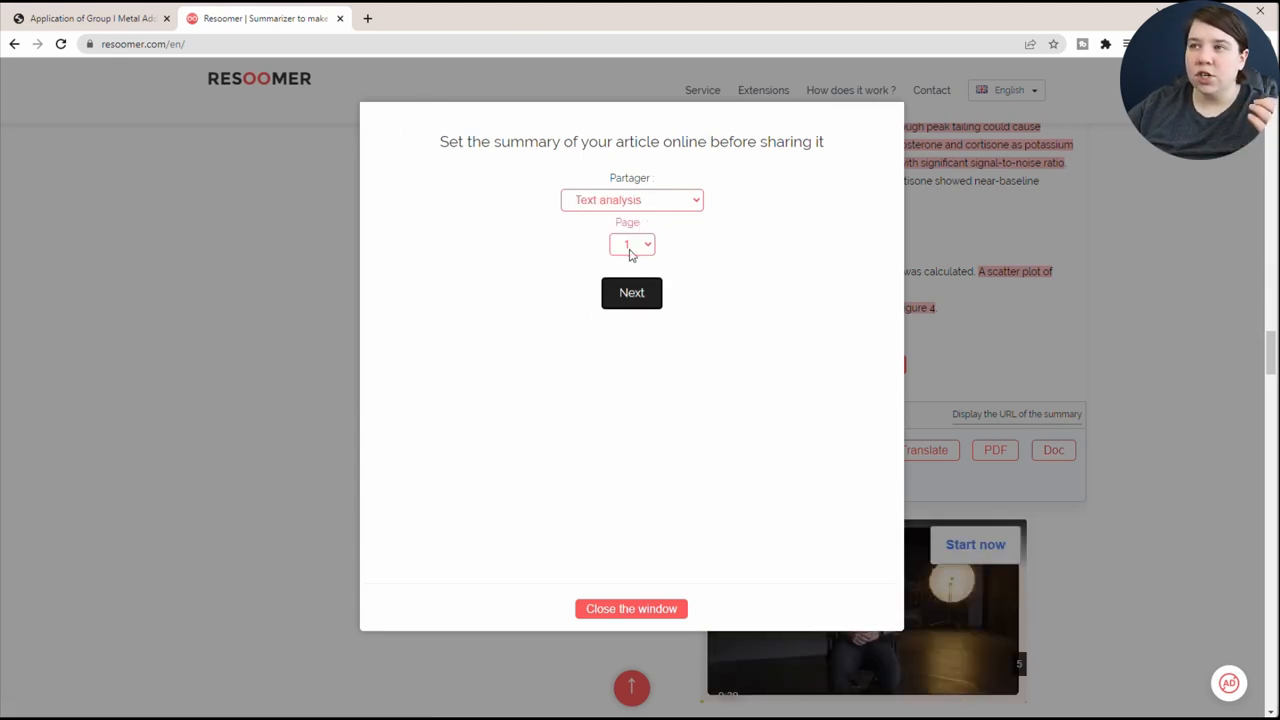
pyautogui.click(631, 292)
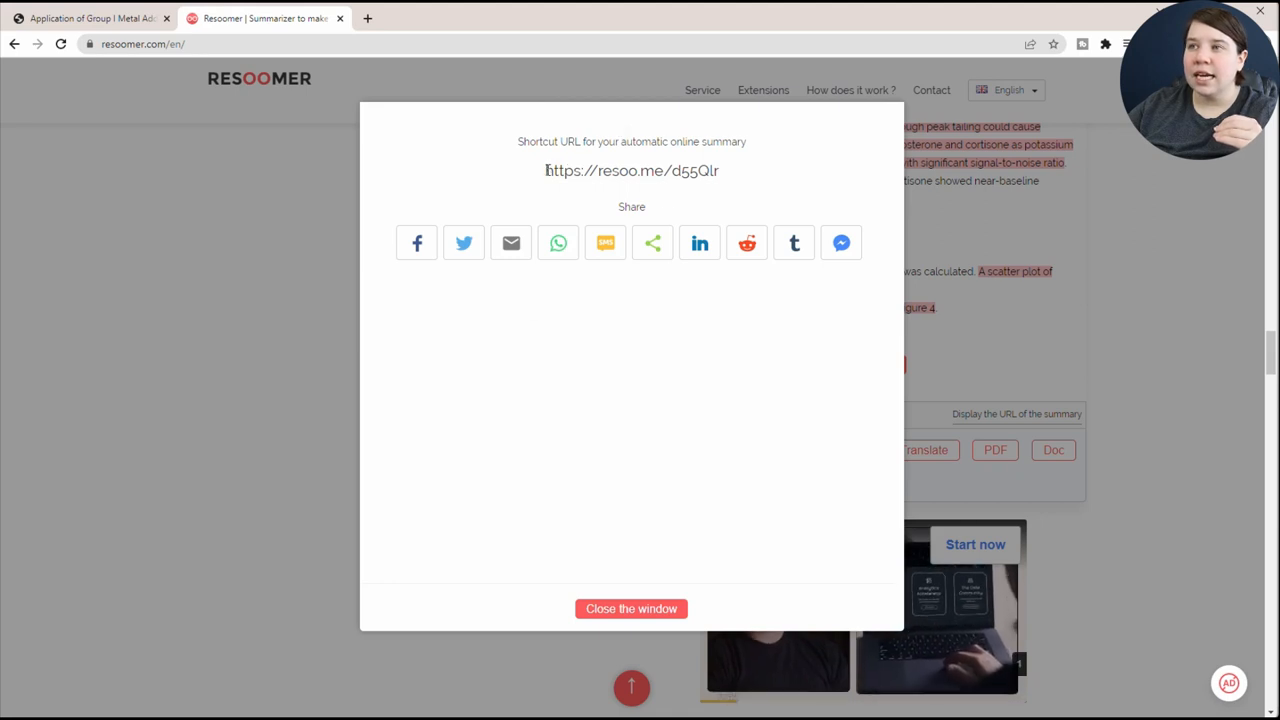
pyautogui.tripleClick(631, 170)
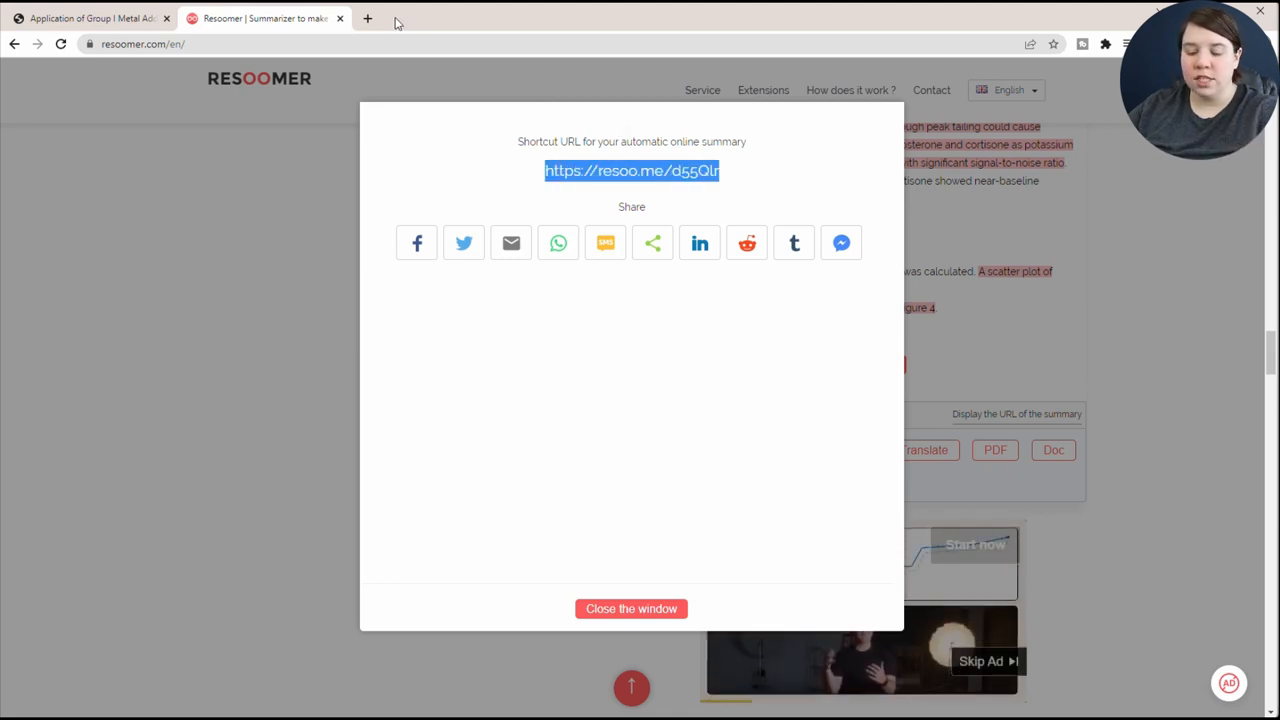
pyautogui.click(367, 18)
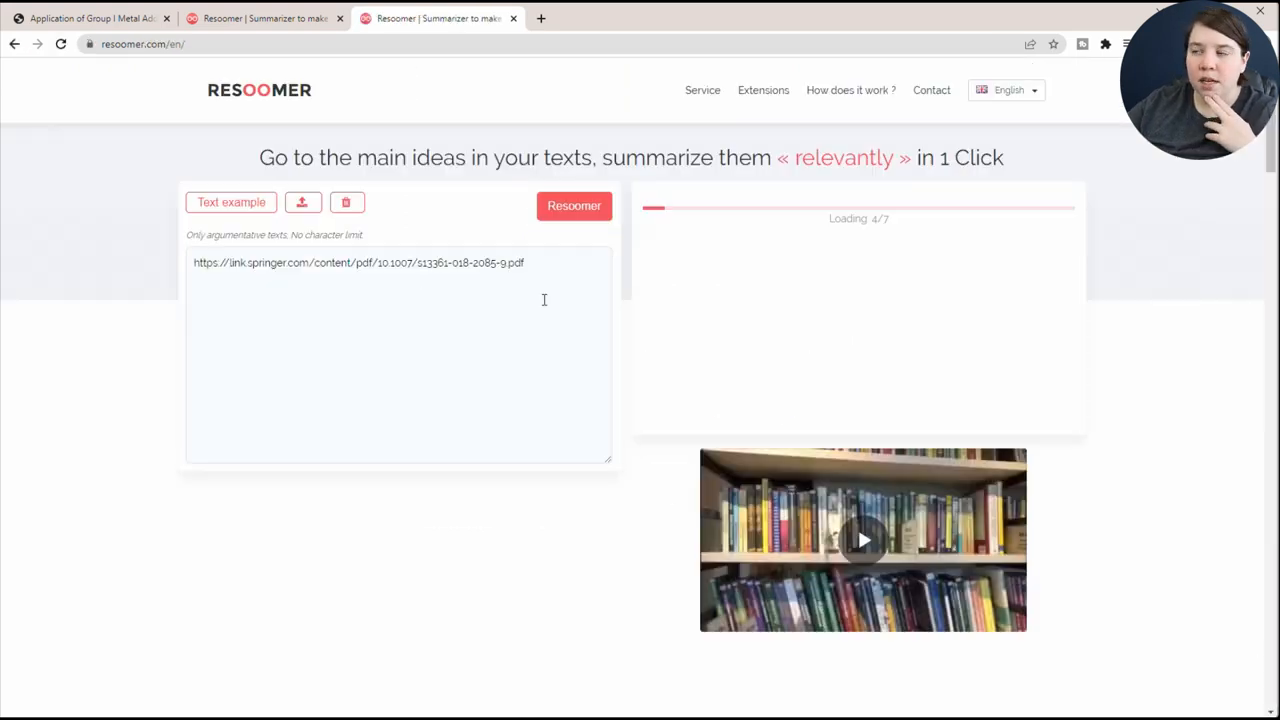
pyautogui.tripleClick(358, 262)
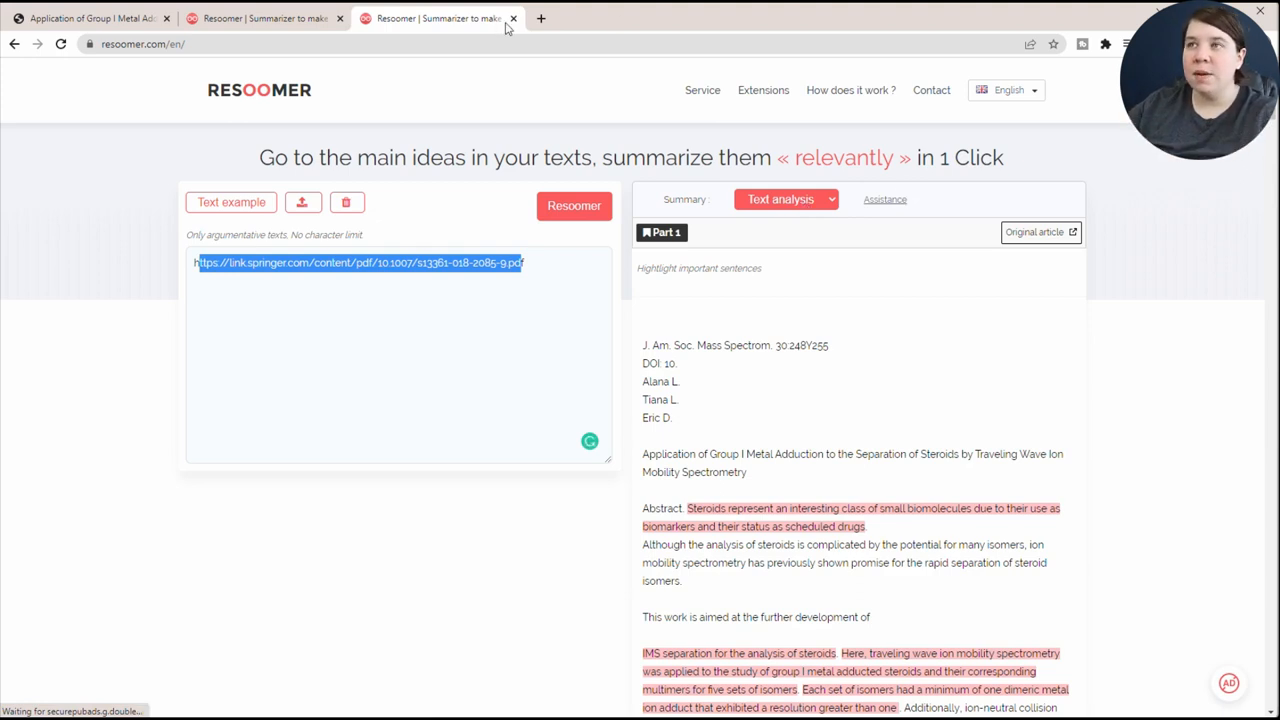
pyautogui.moveTo(440, 18)
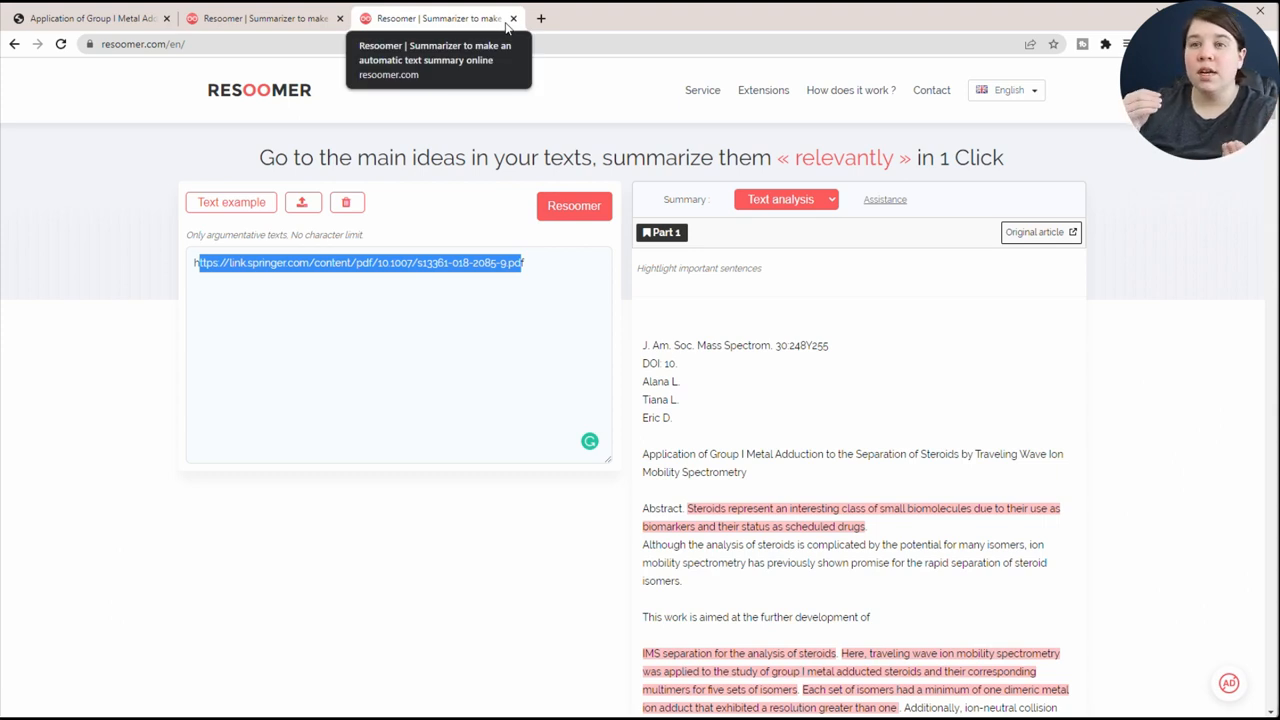
pyautogui.moveTo(760, 215)
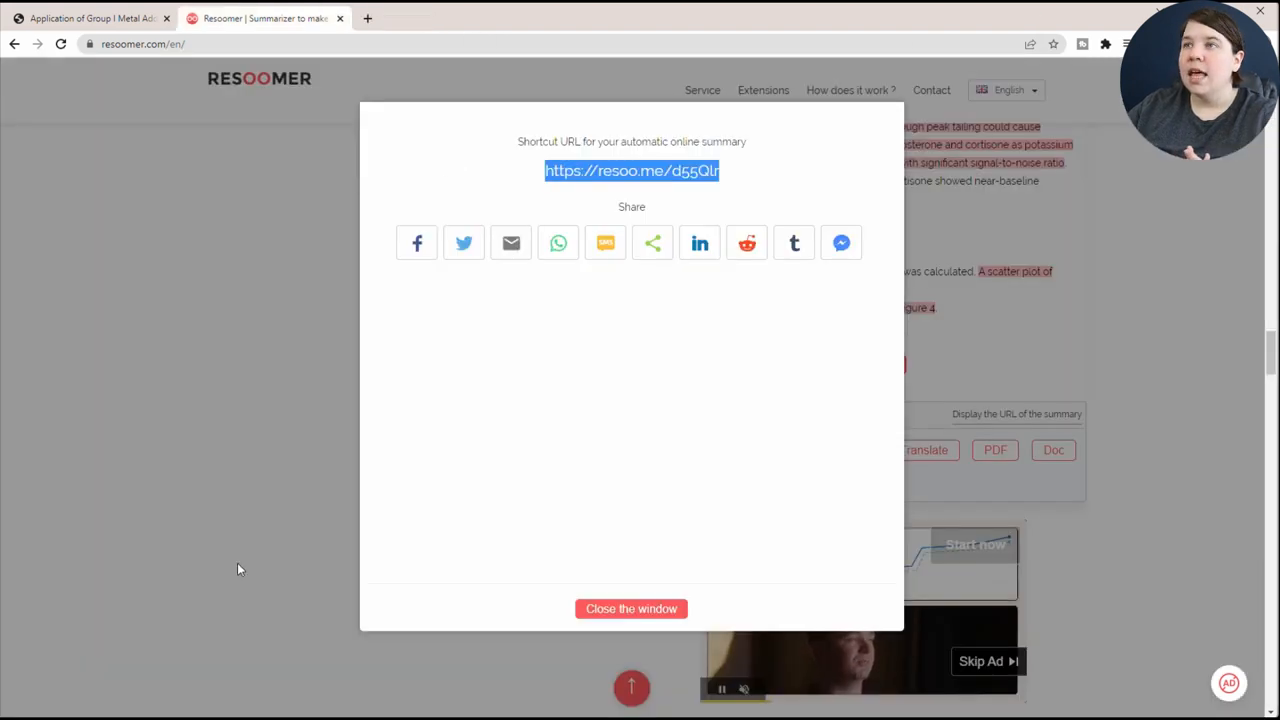
# Download the highlighted text analysis as a Doc file and scroll through it in Word.
pyautogui.click(631, 608)
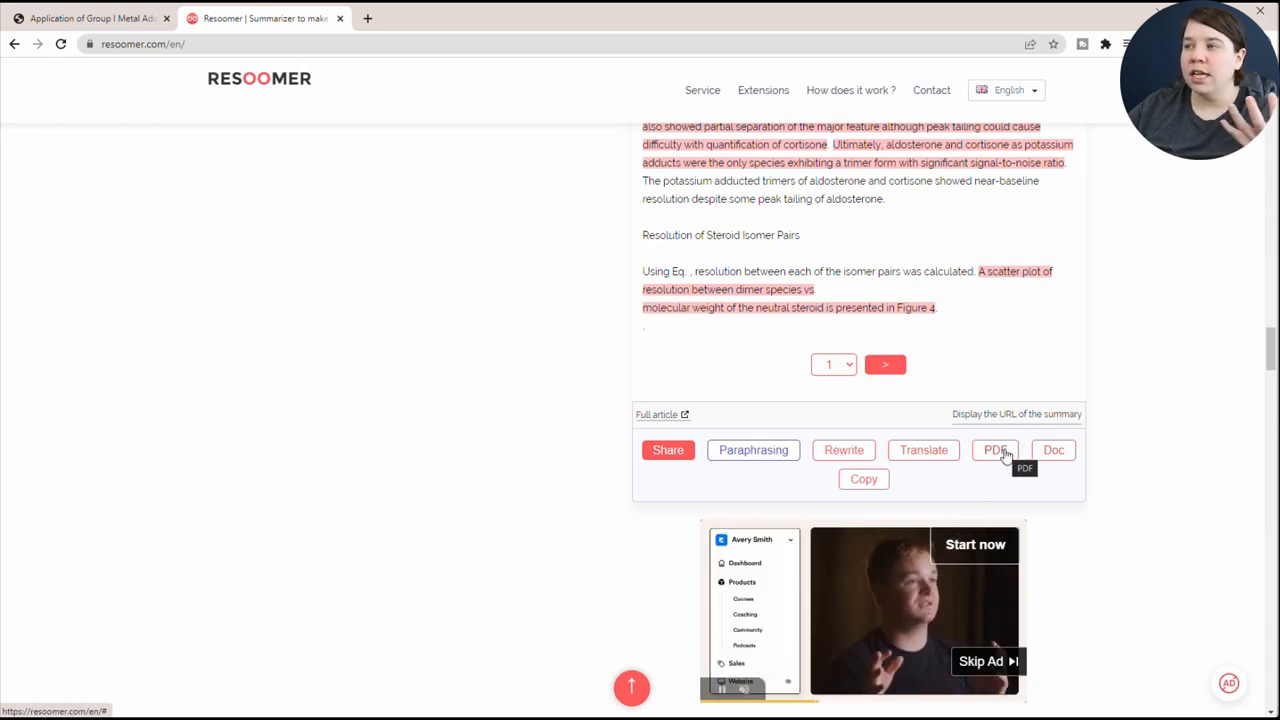
pyautogui.moveTo(1053, 450)
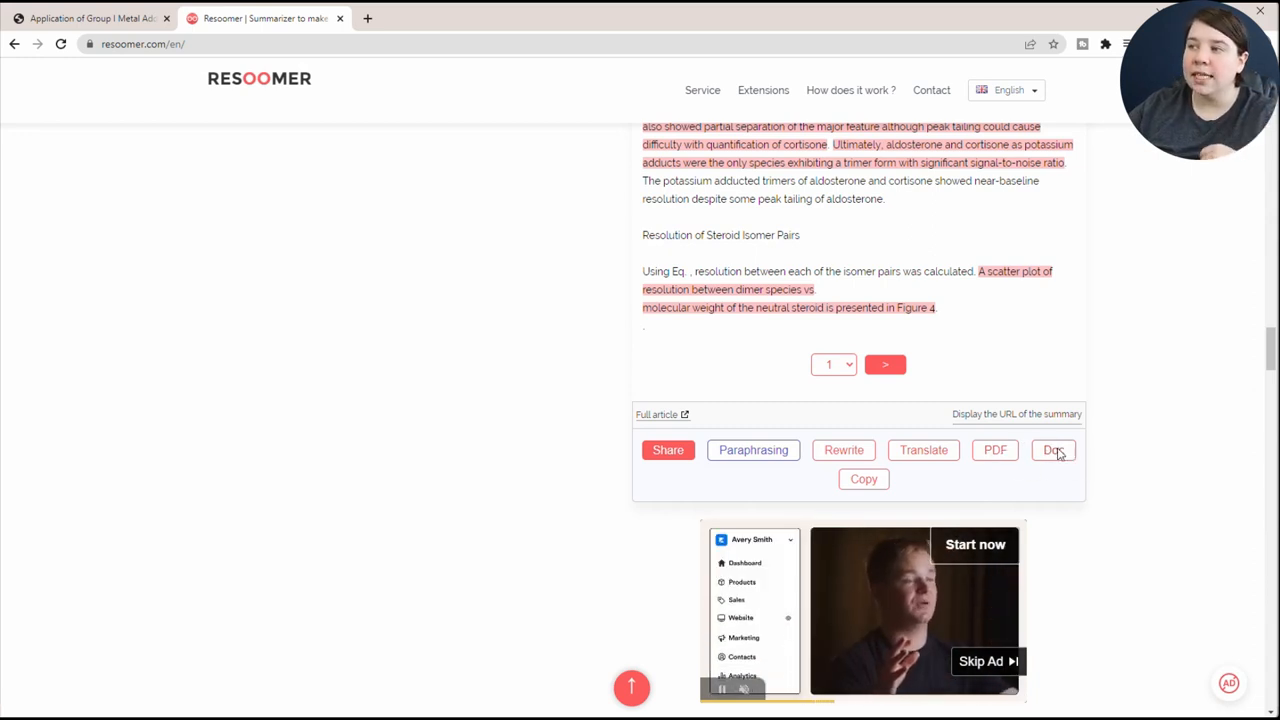
pyautogui.click(1053, 450)
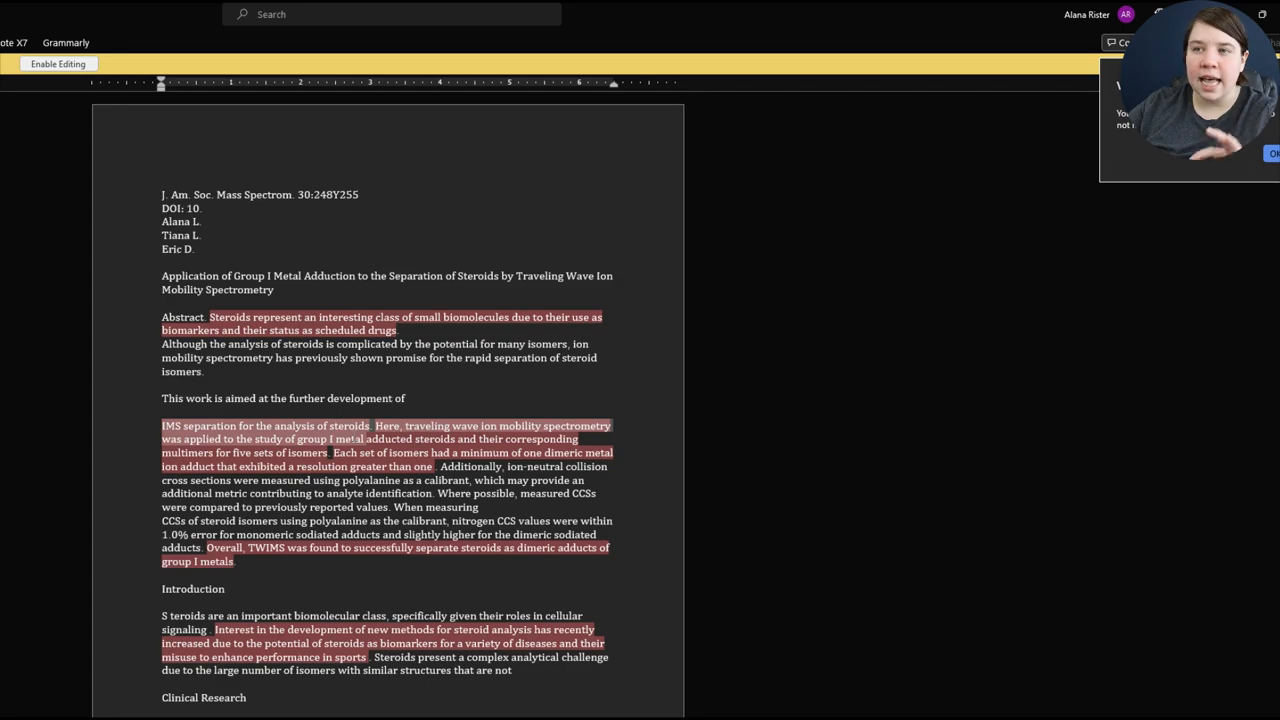
pyautogui.scroll(-3)
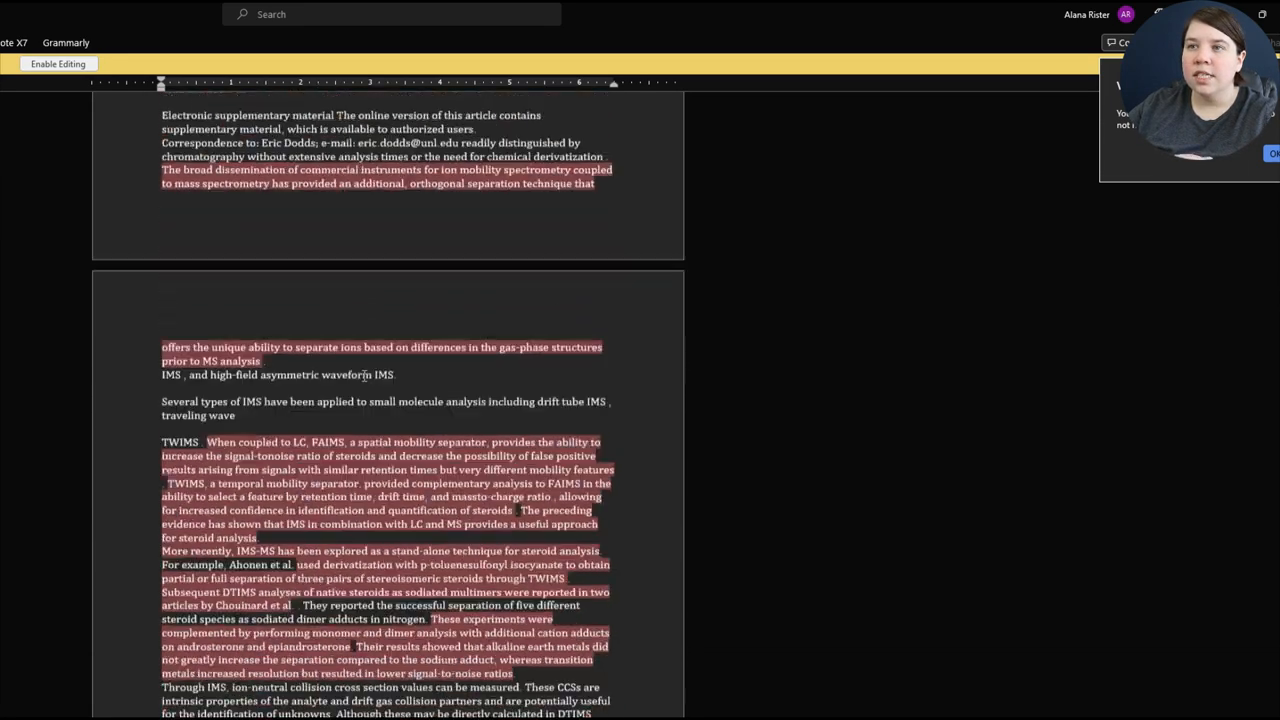
pyautogui.scroll(-3)
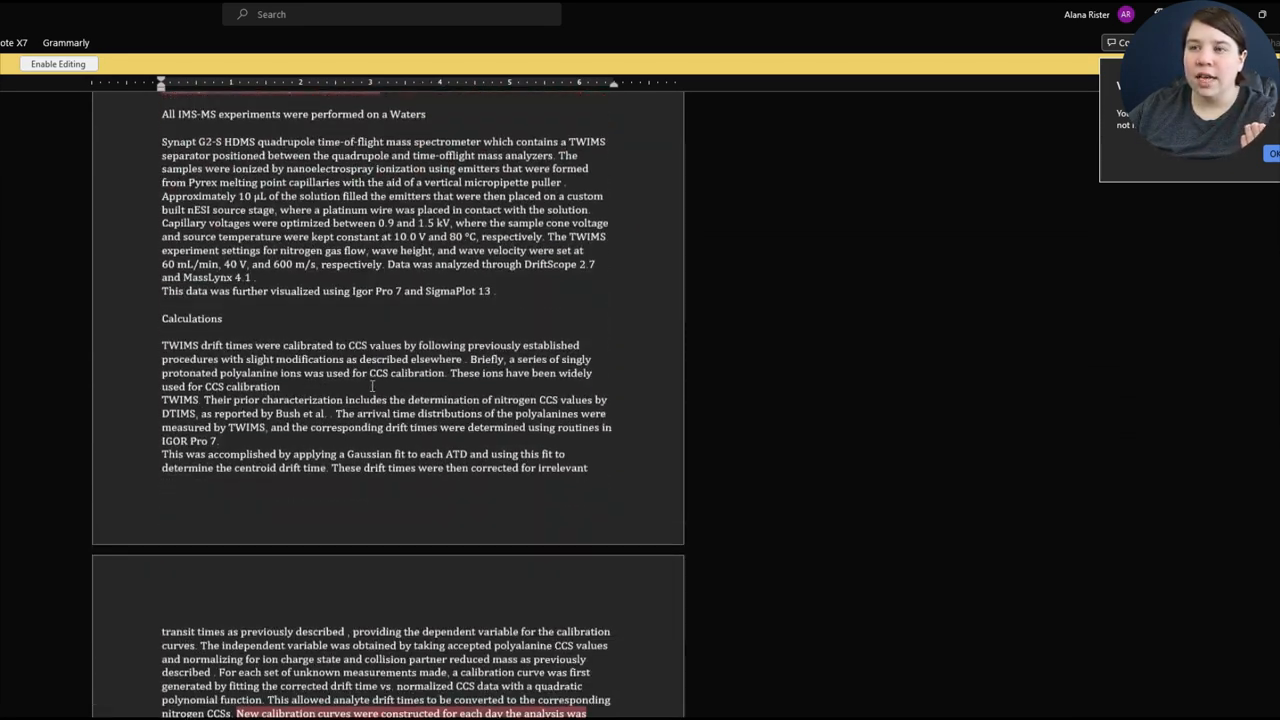
pyautogui.scroll(3)
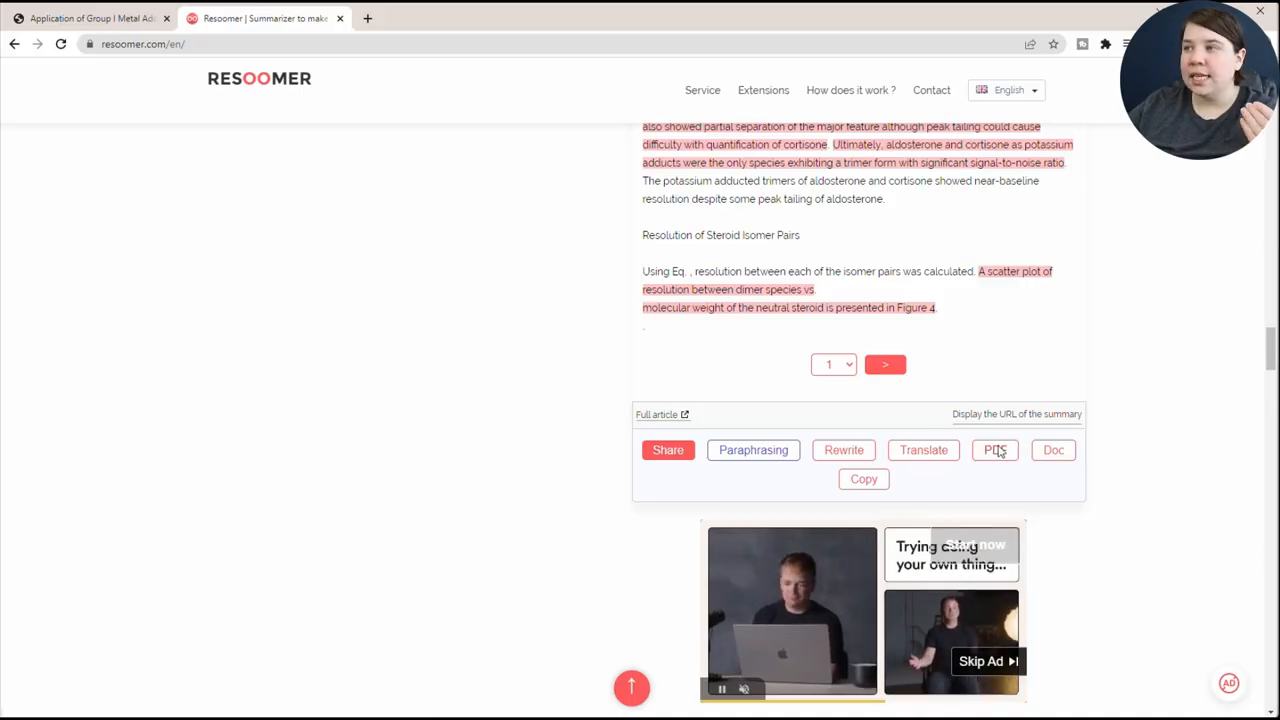
# Export the highlighted analysis as a PDF and scroll through the 4-page result.
pyautogui.click(995, 449)
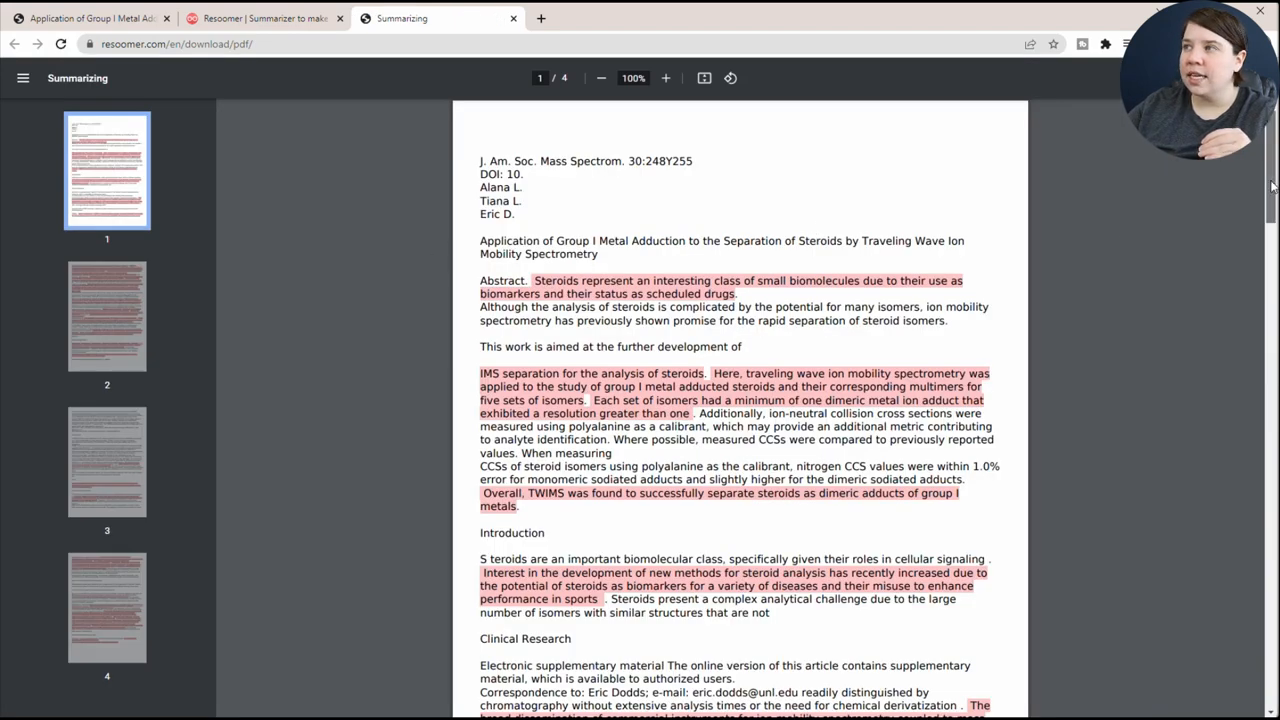
pyautogui.scroll(-3)
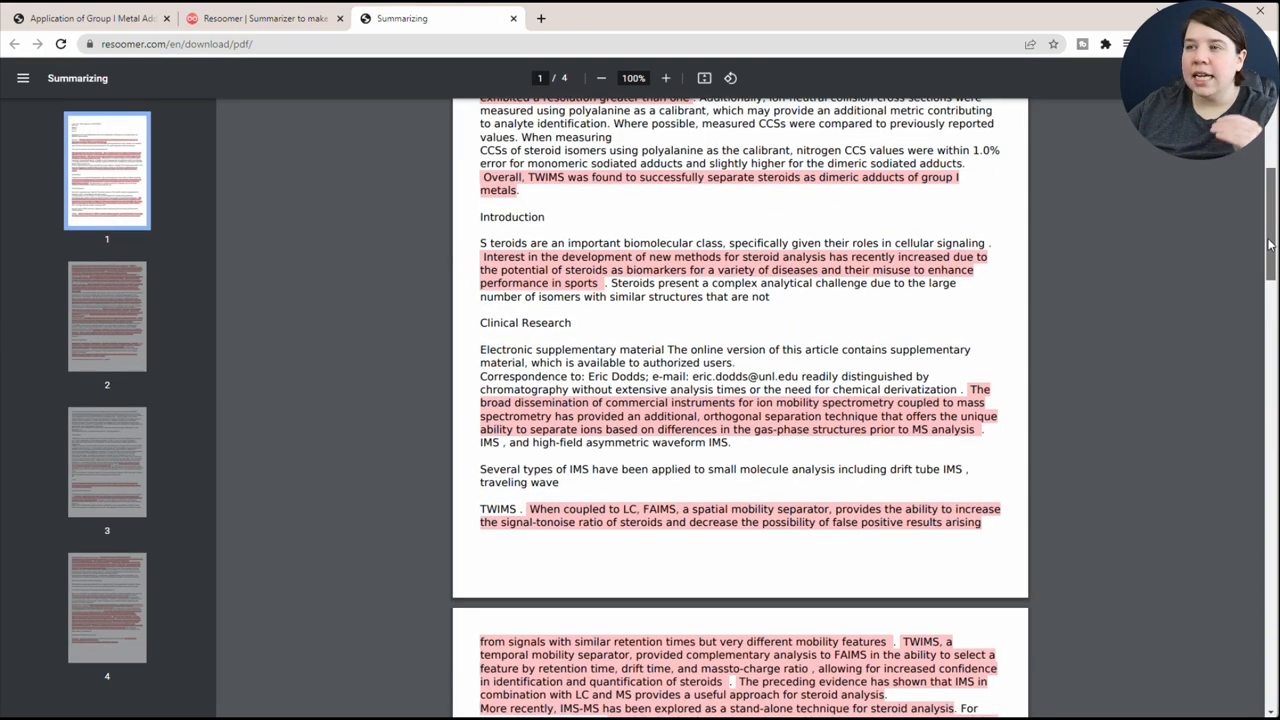
pyautogui.scroll(-3)
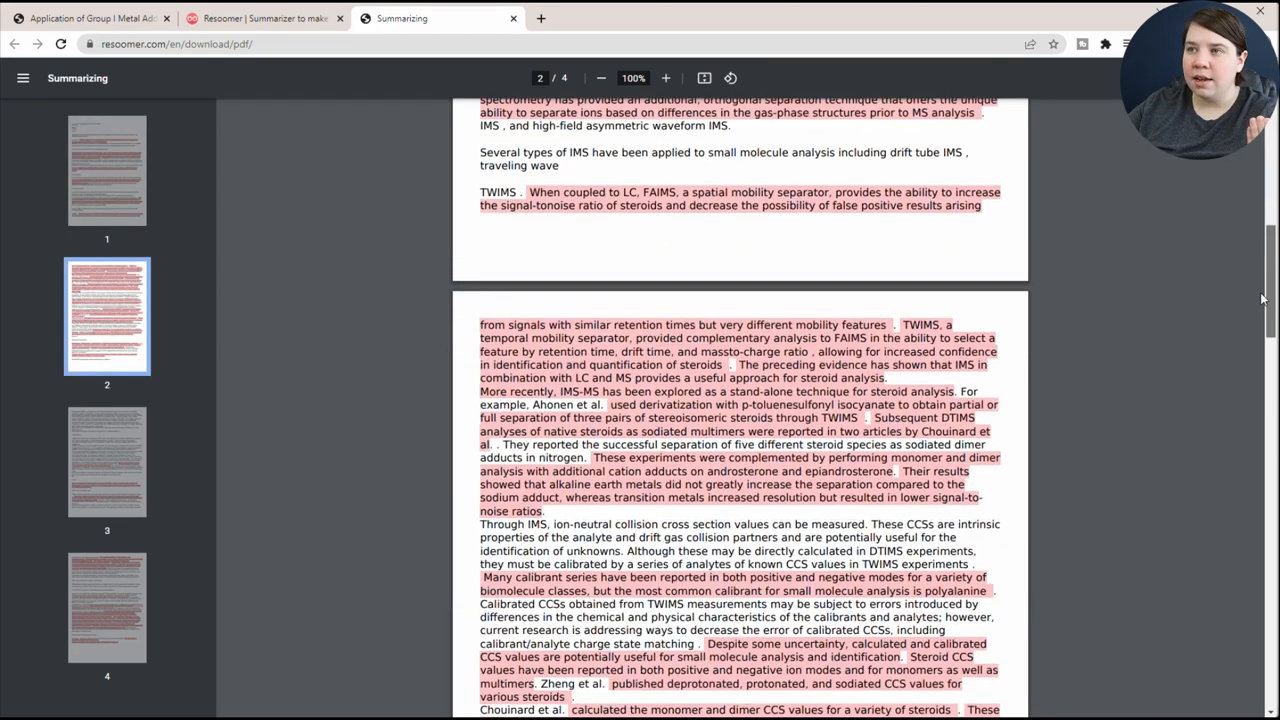
pyautogui.scroll(-3)
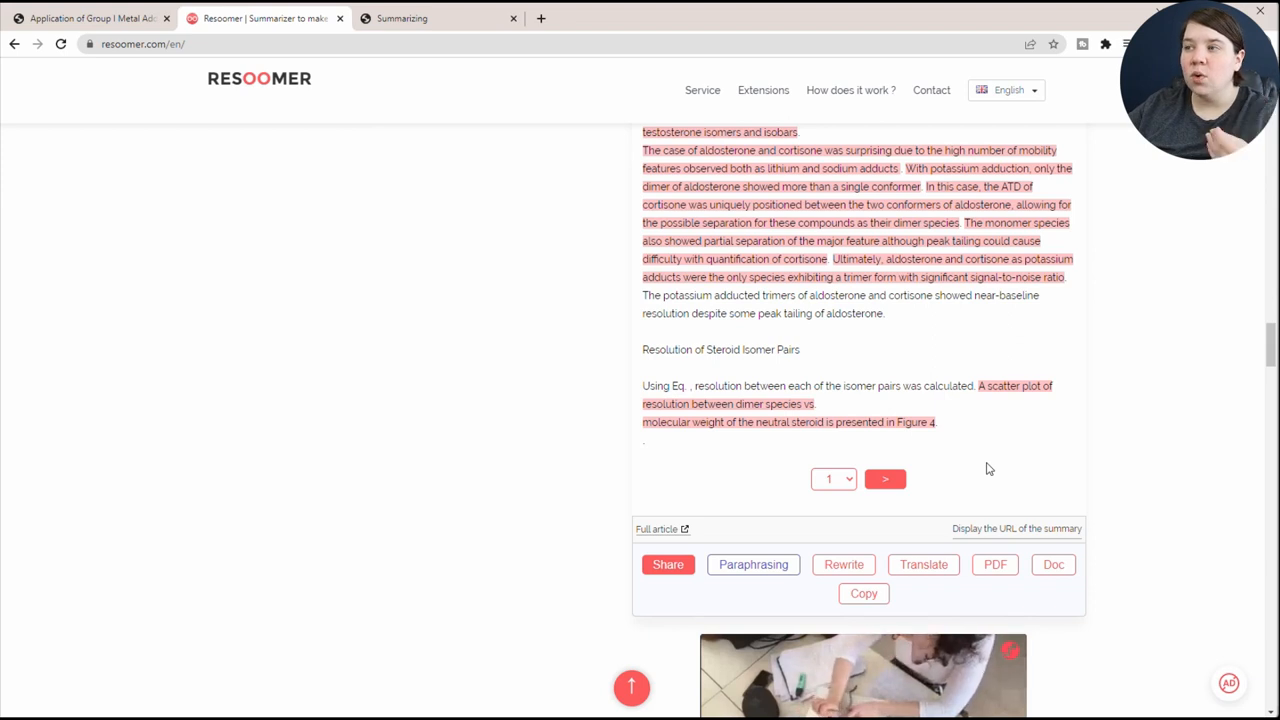
pyautogui.moveTo(985, 367)
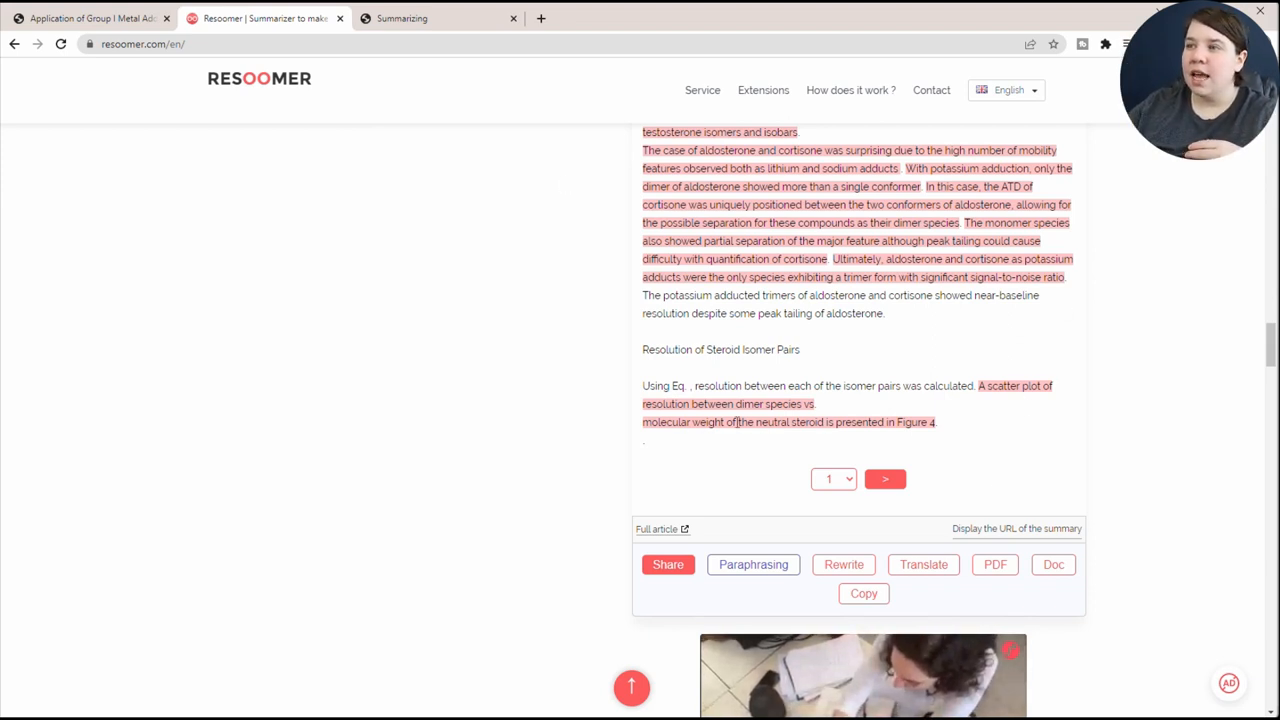
# Open the exported PDF, jump to page 4, then scroll to the highlighted Conclusions.
pyautogui.click(994, 564)
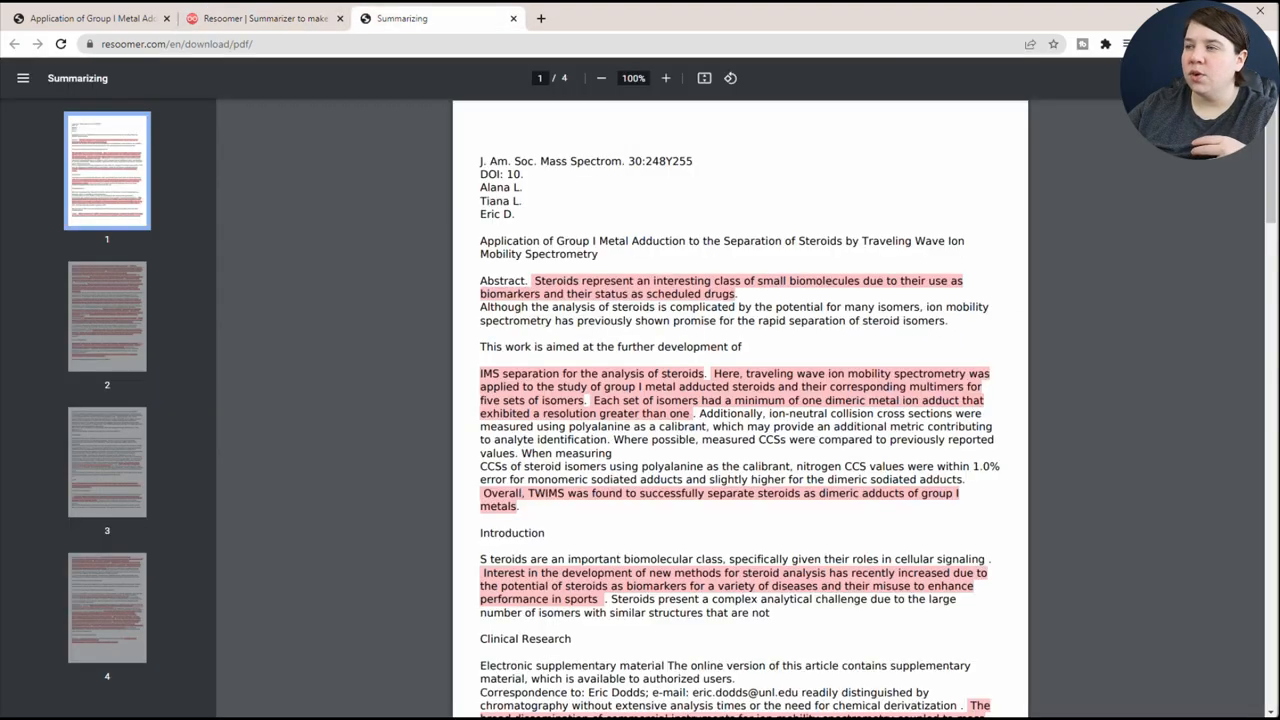
pyautogui.click(107, 607)
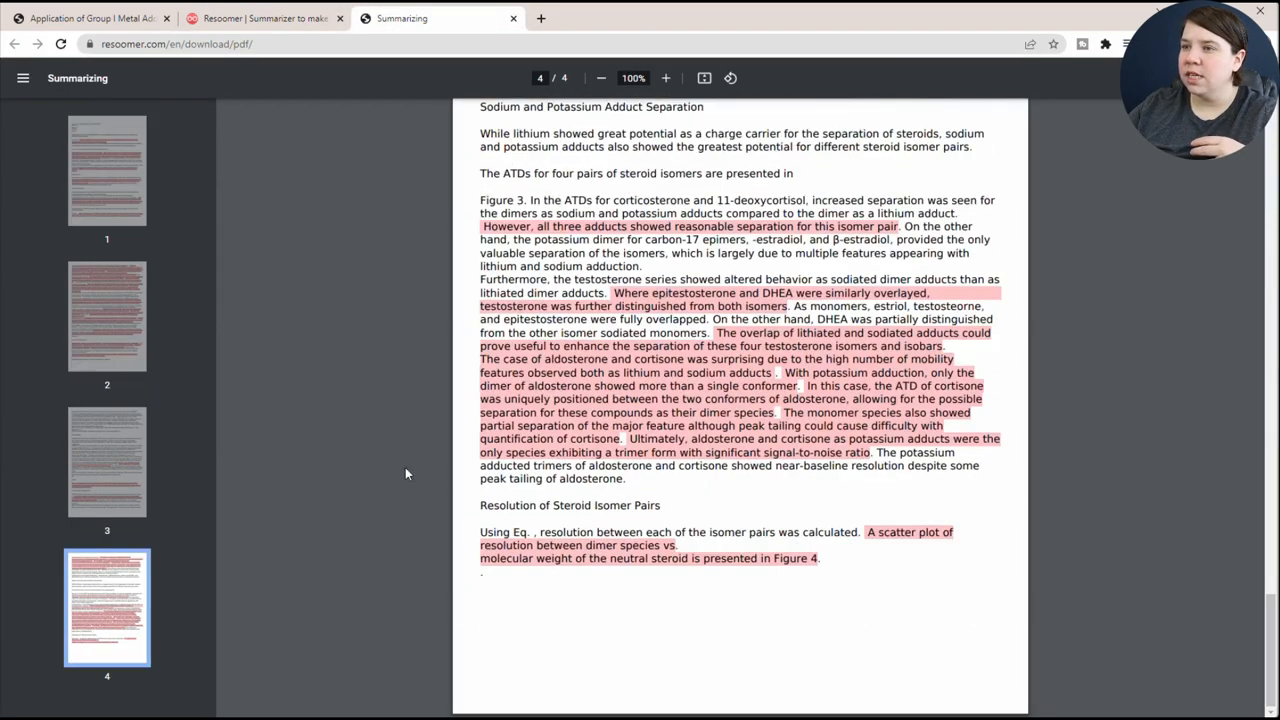
pyautogui.click(265, 18)
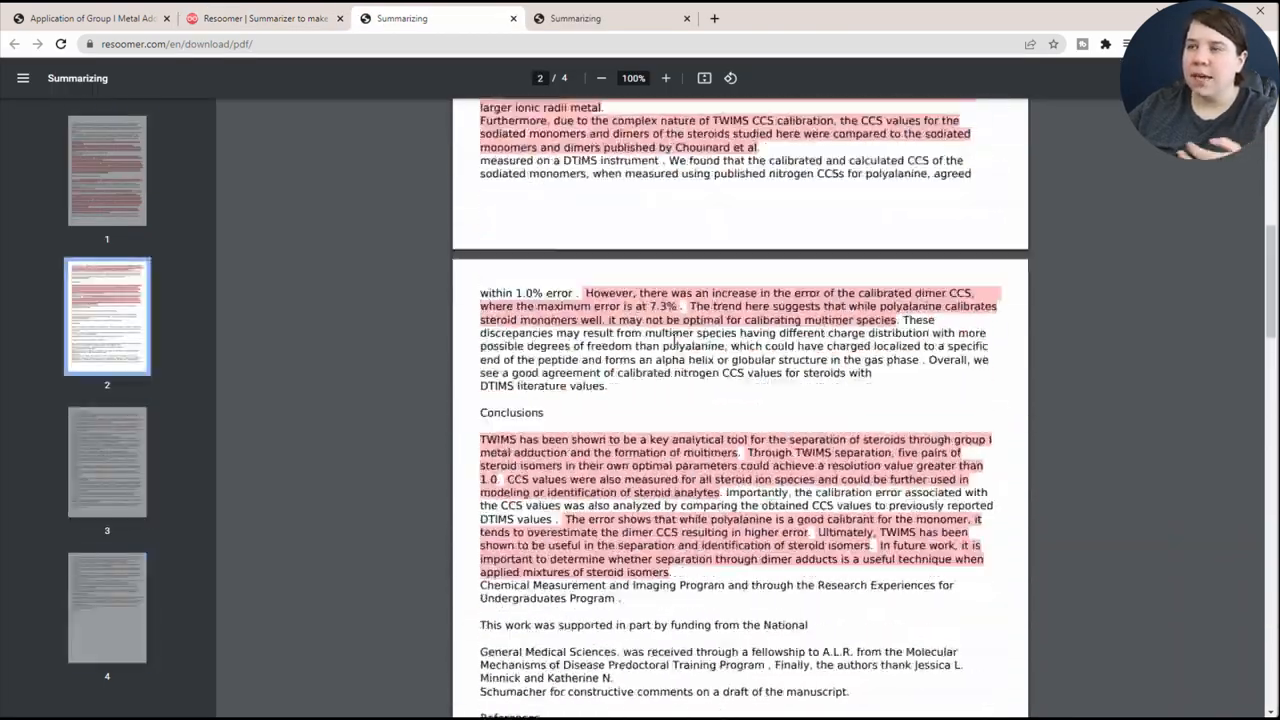
pyautogui.scroll(3)
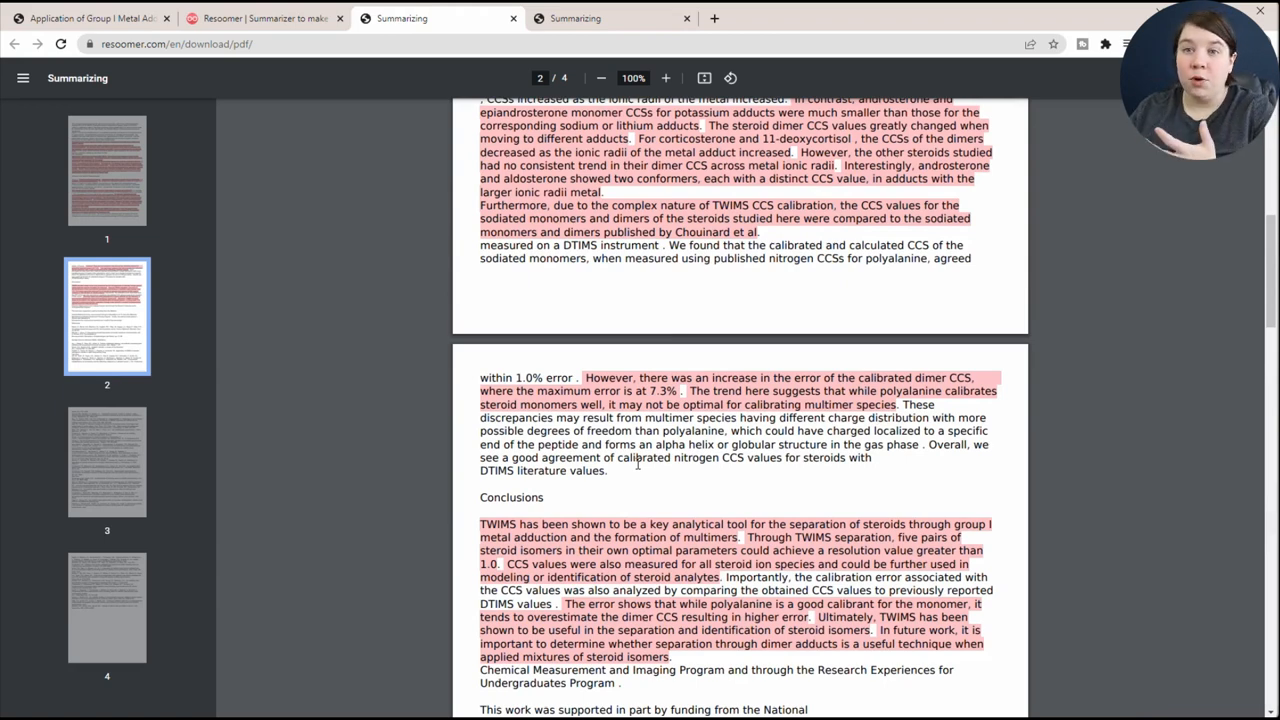
pyautogui.moveTo(729, 318)
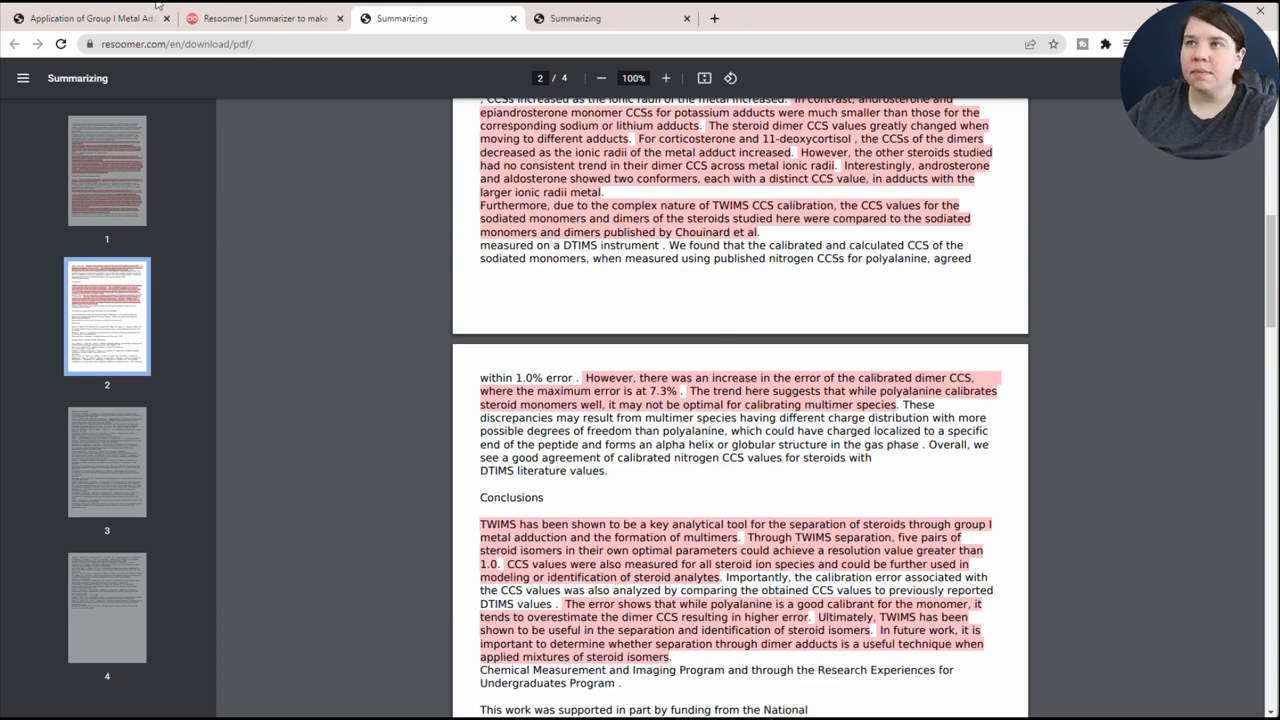
# Return to the Resoomer tab, then open and close the Import a document window.
pyautogui.click(263, 18)
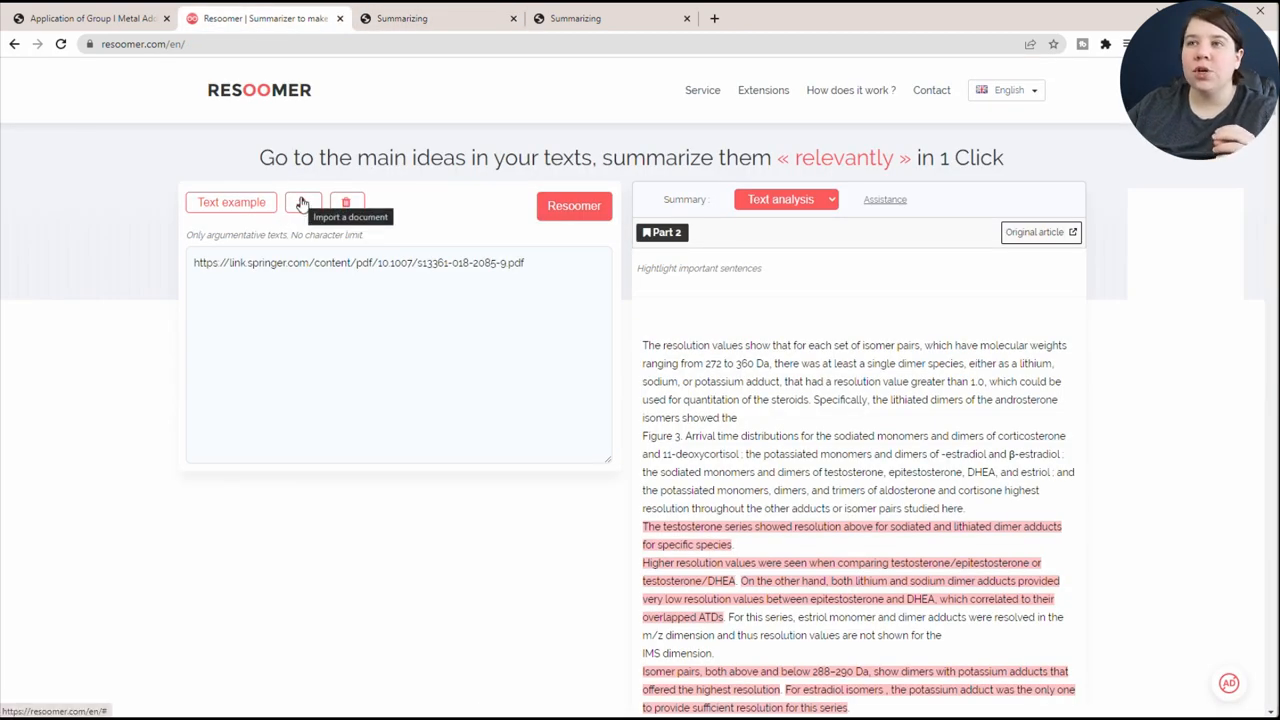
pyautogui.moveTo(303, 202)
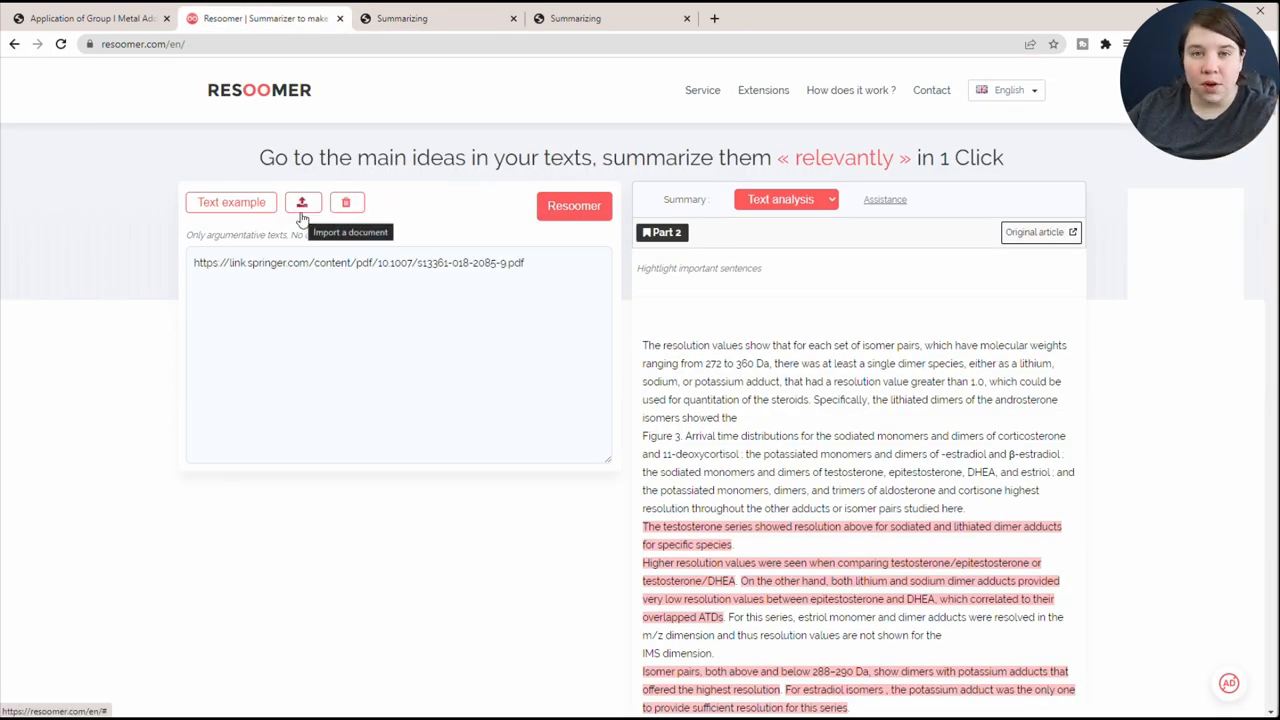
pyautogui.click(303, 202)
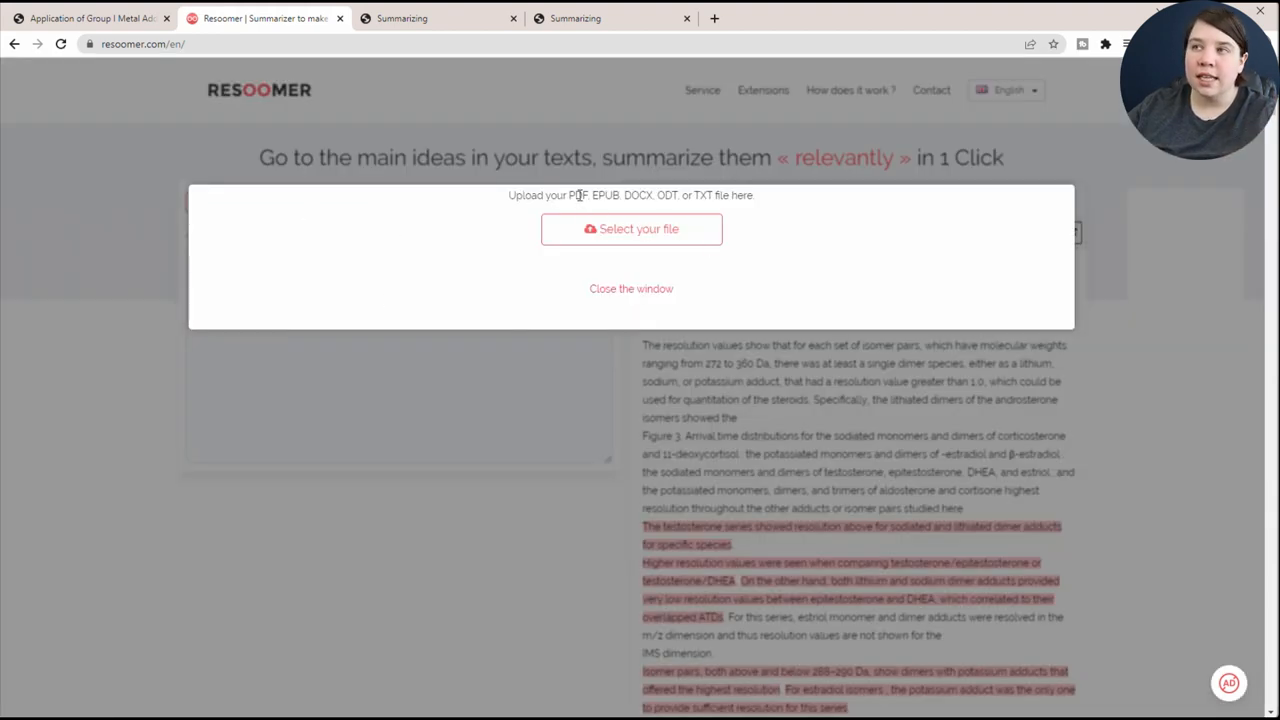
pyautogui.moveTo(640, 198)
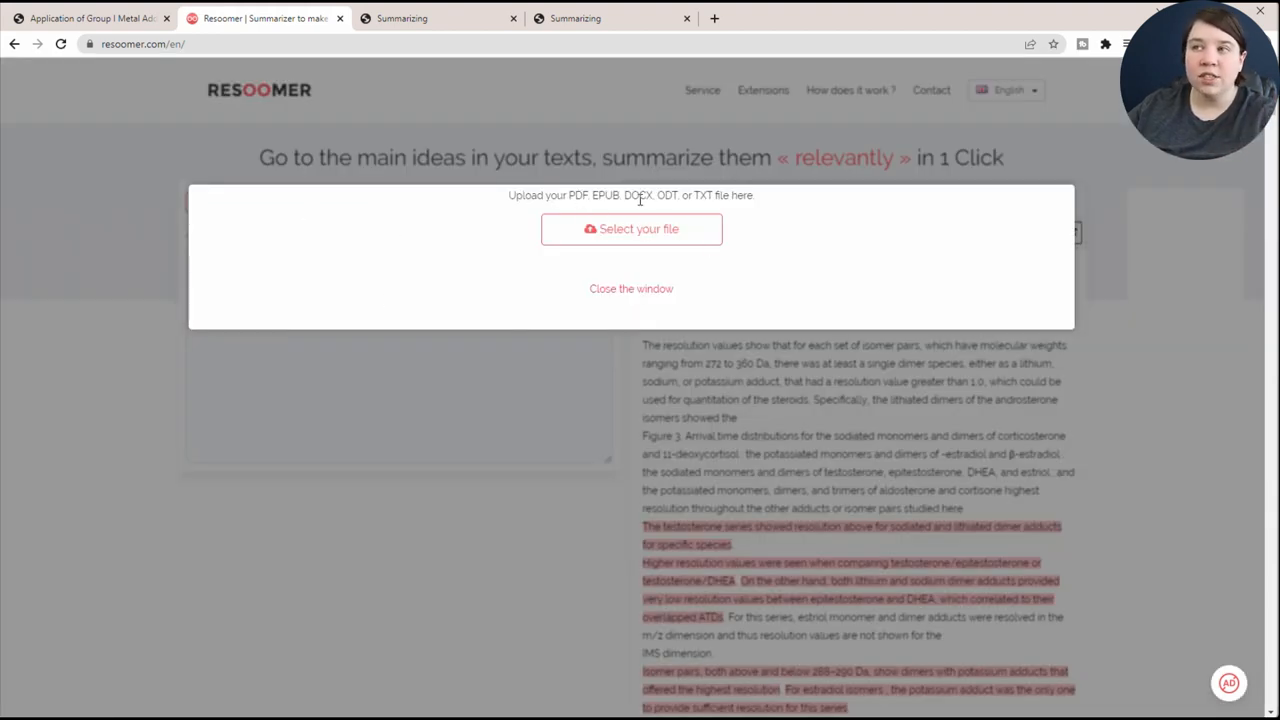
pyautogui.click(631, 289)
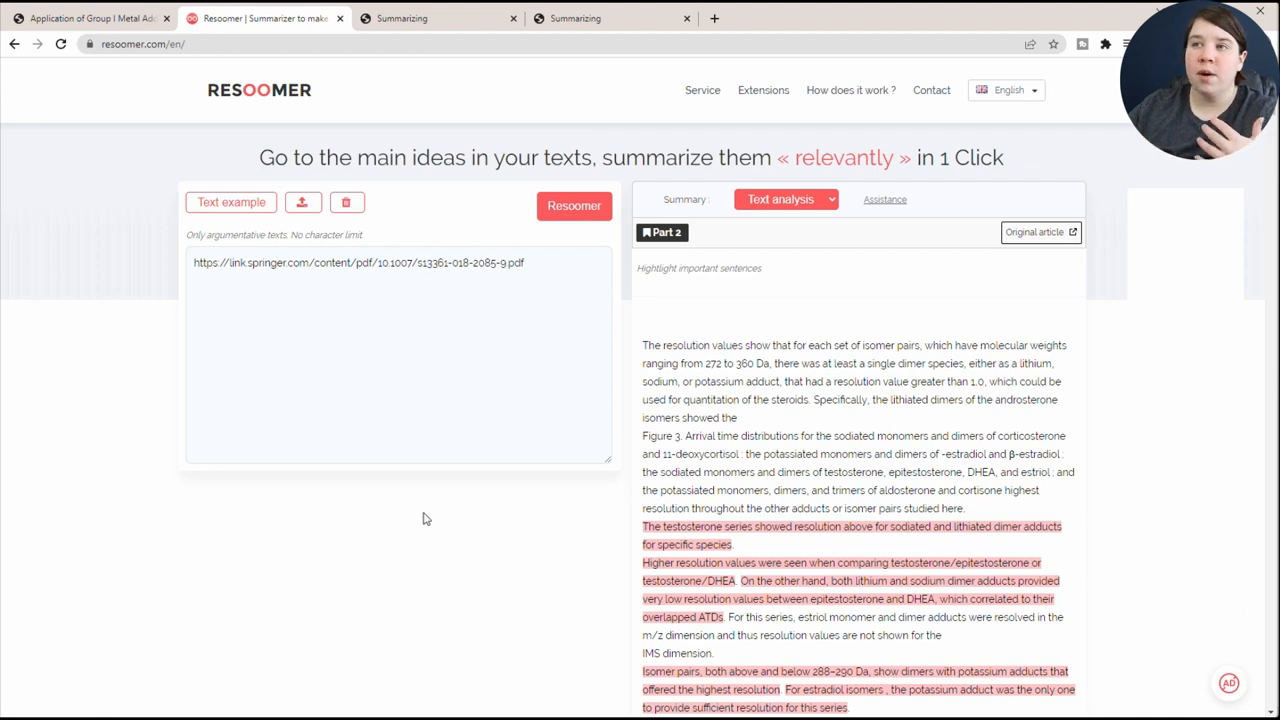
pyautogui.moveTo(499, 273)
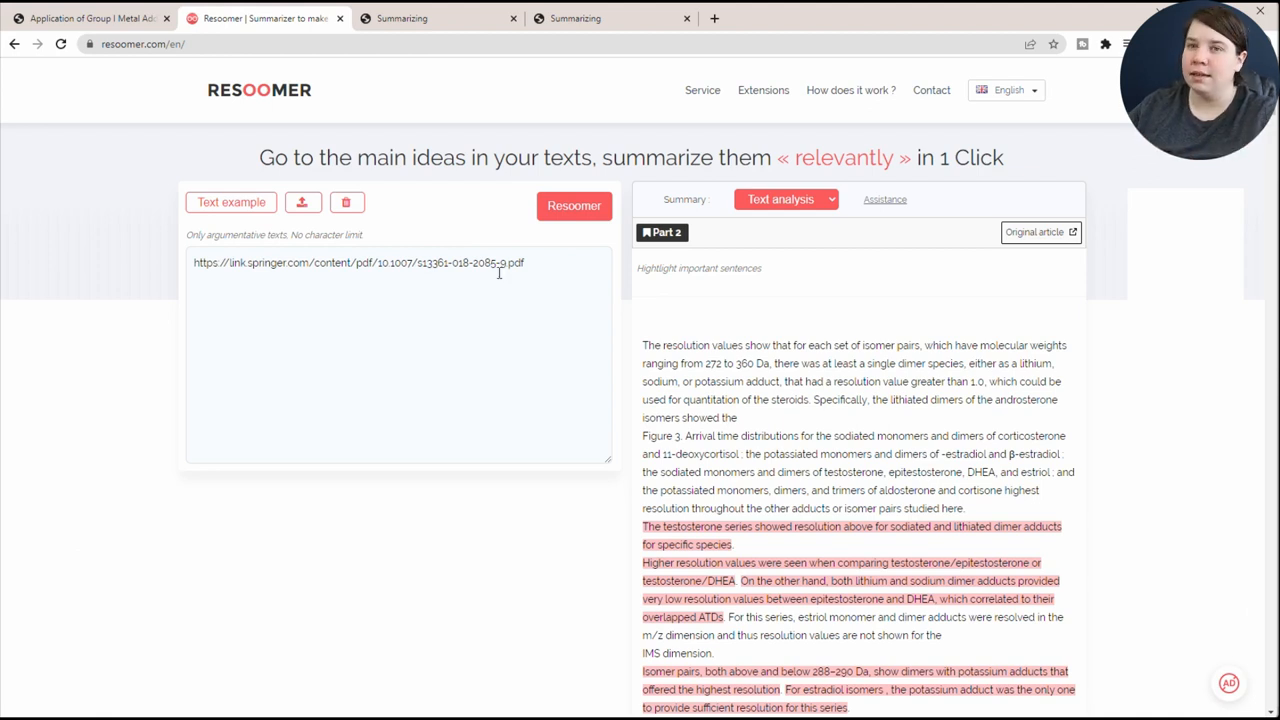